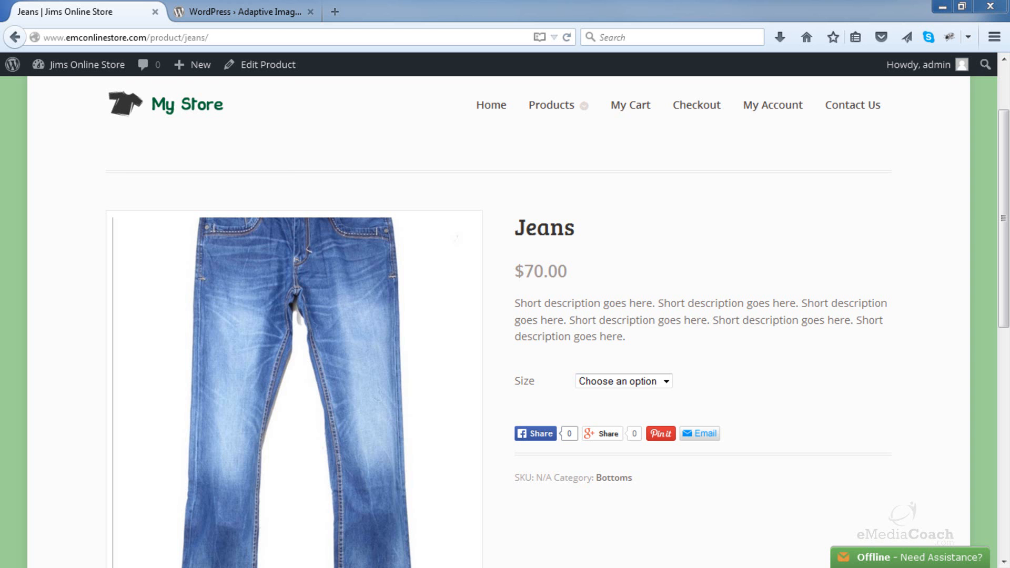
mouse_move(480, 189)
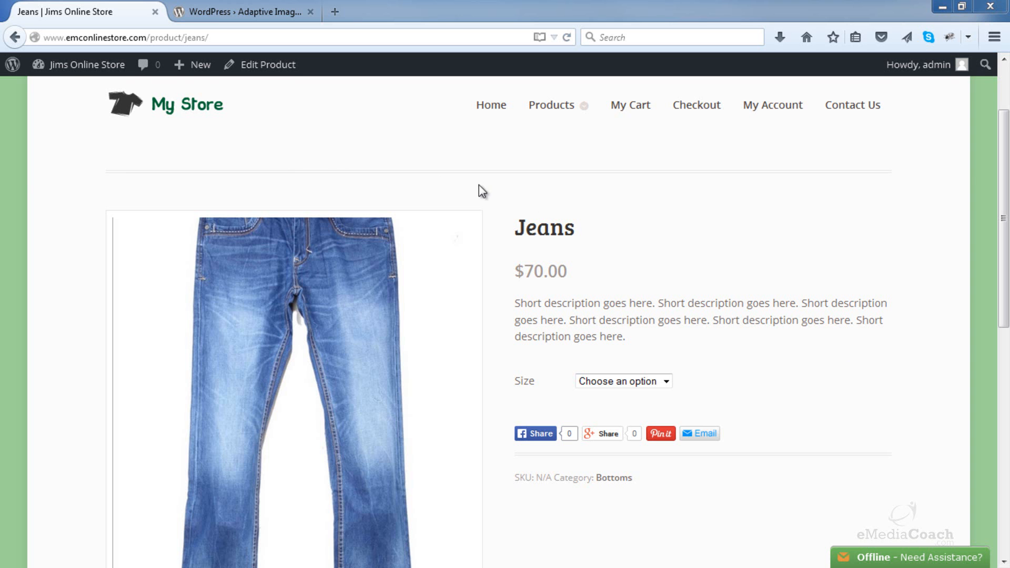
mouse_move(522, 138)
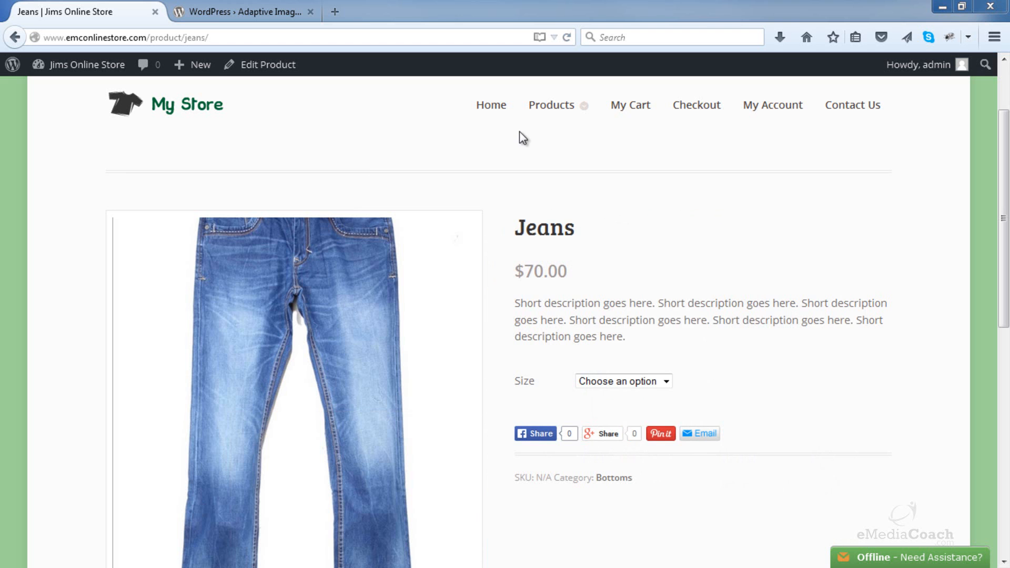
mouse_move(304, 142)
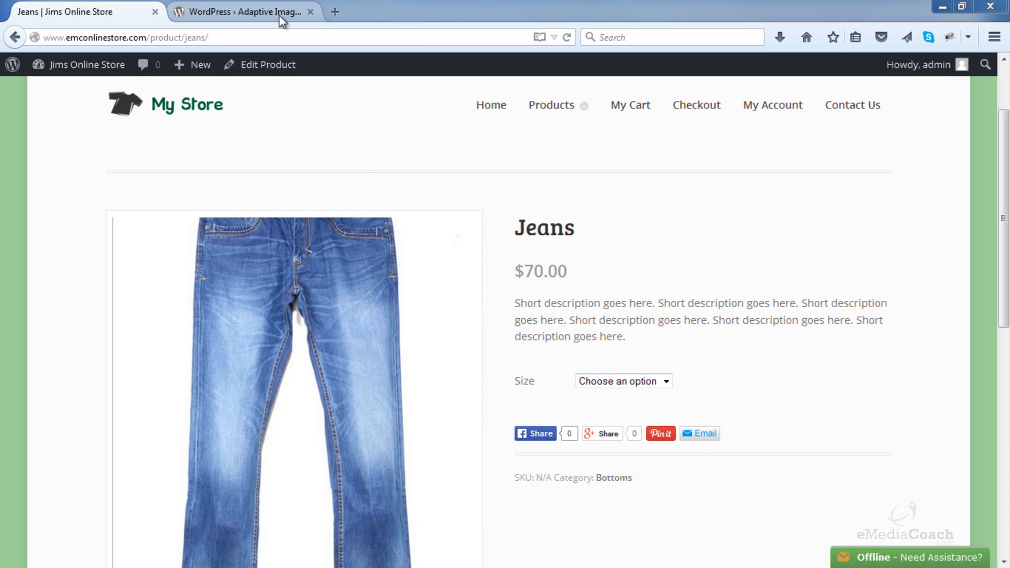
Scroll the plugin page's screenshots down to the device-resizing comparison image and back up
click(241, 12)
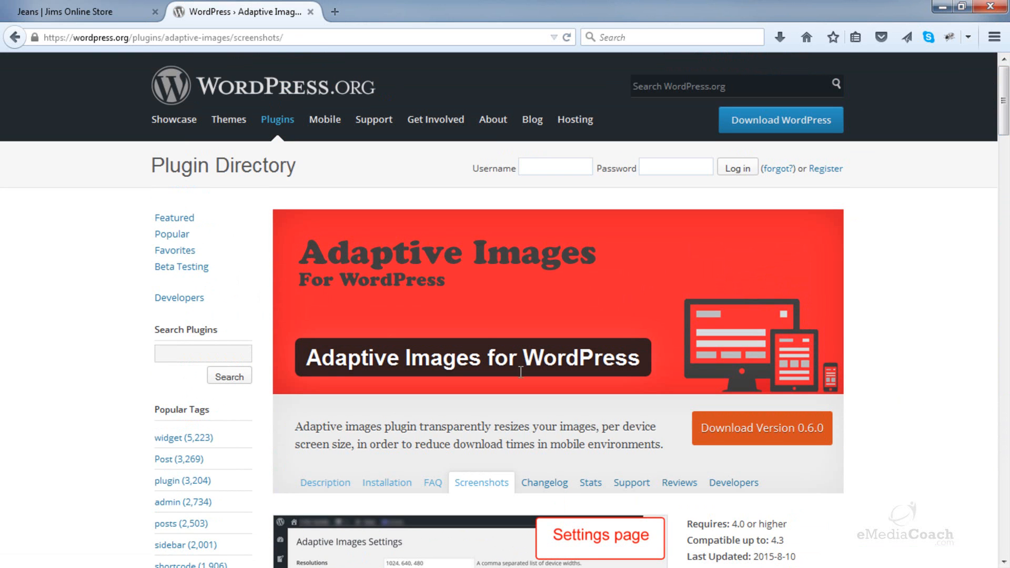
scroll(down, 3)
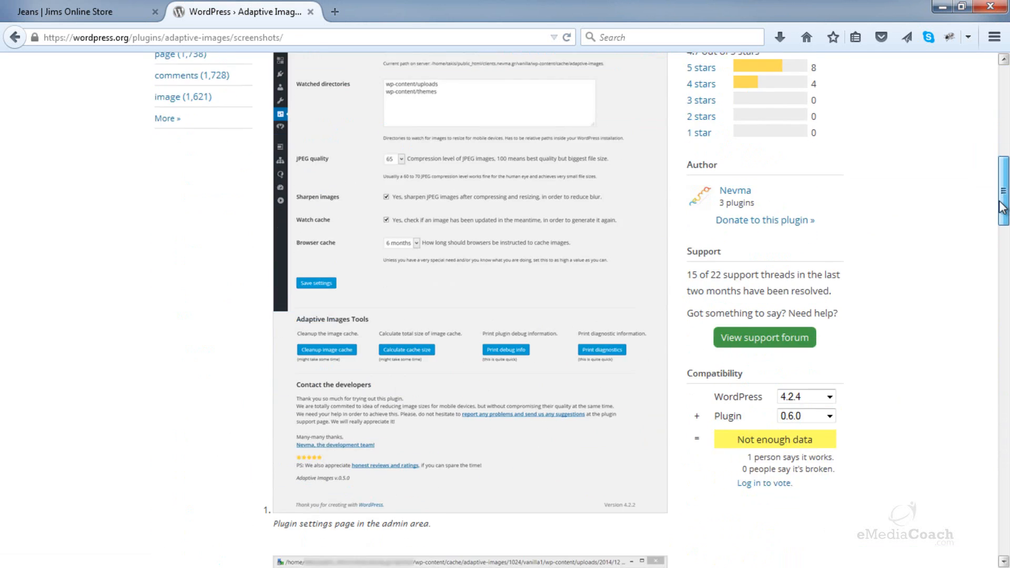
scroll(down, 3)
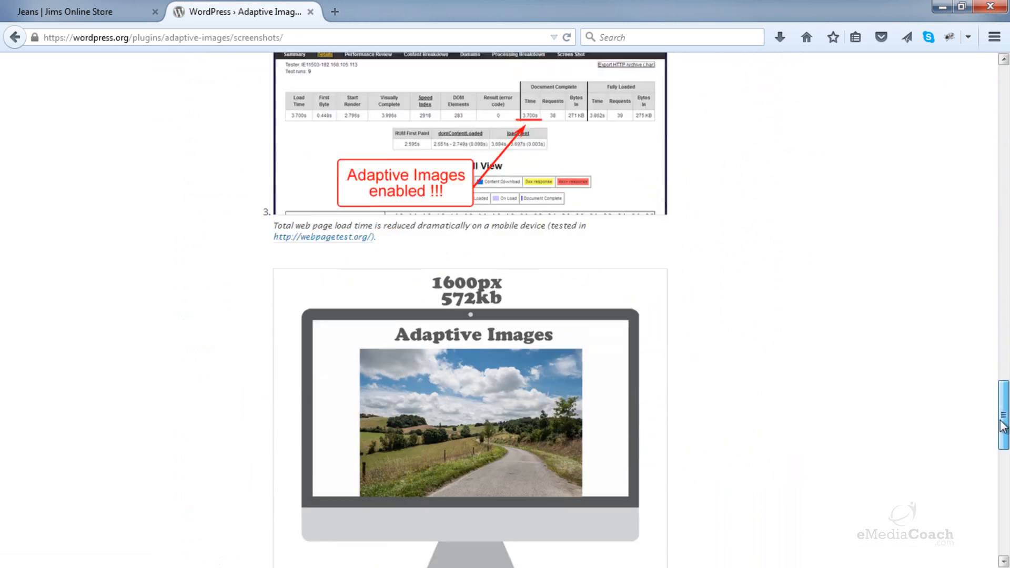
scroll(down, 3)
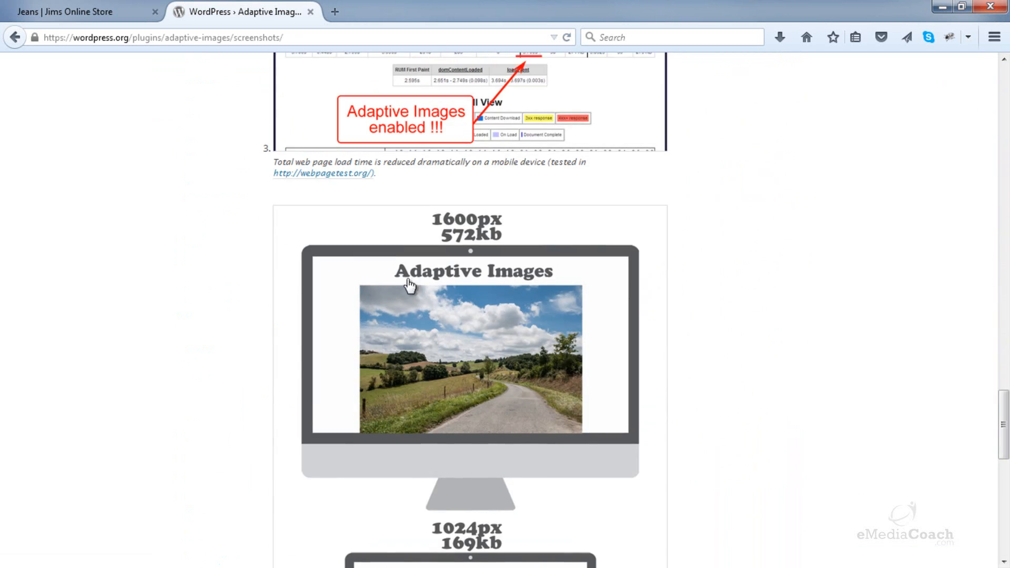
scroll(down, 3)
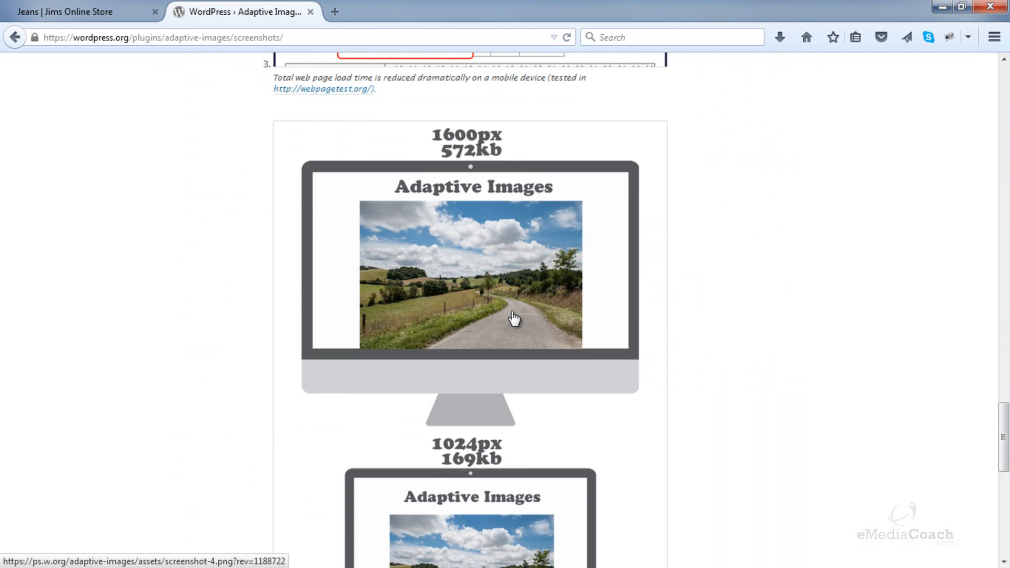
mouse_move(455, 158)
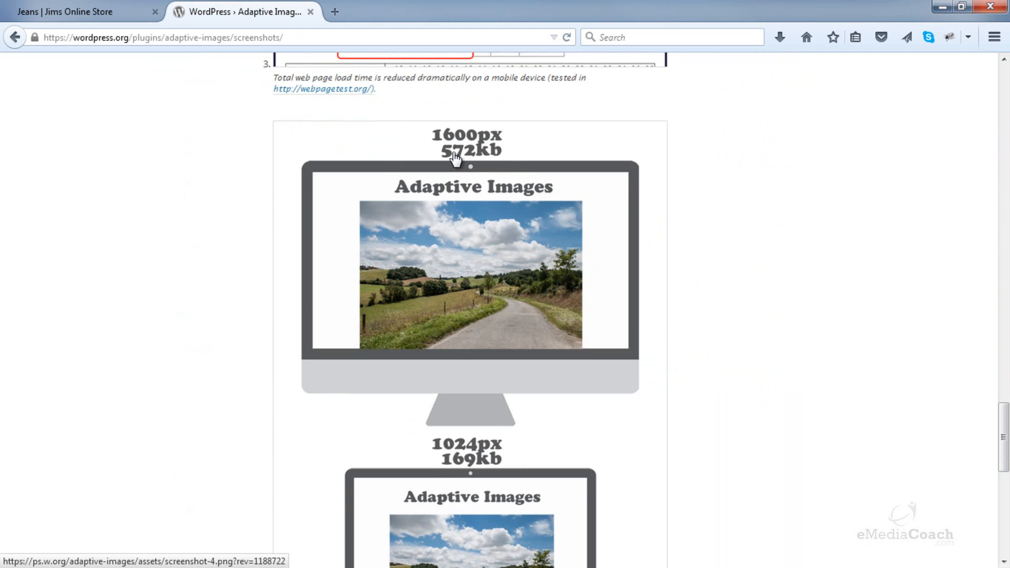
mouse_move(455, 158)
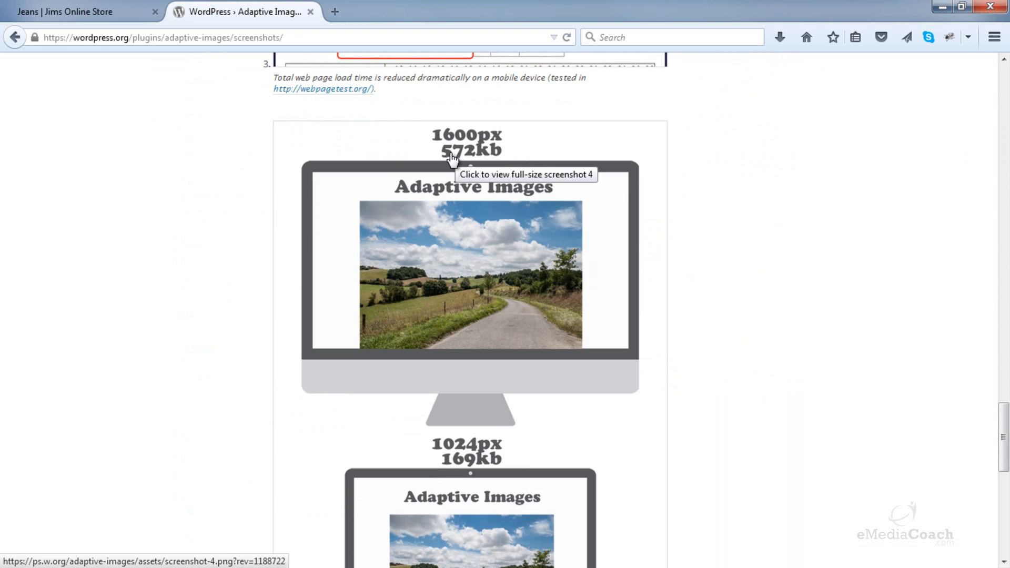
mouse_move(478, 156)
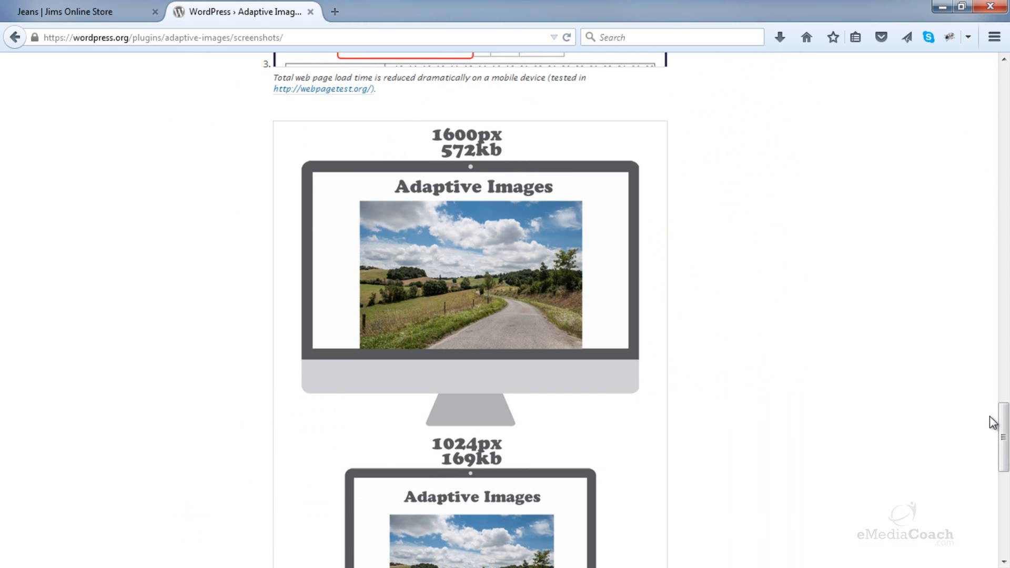
scroll(down, 3)
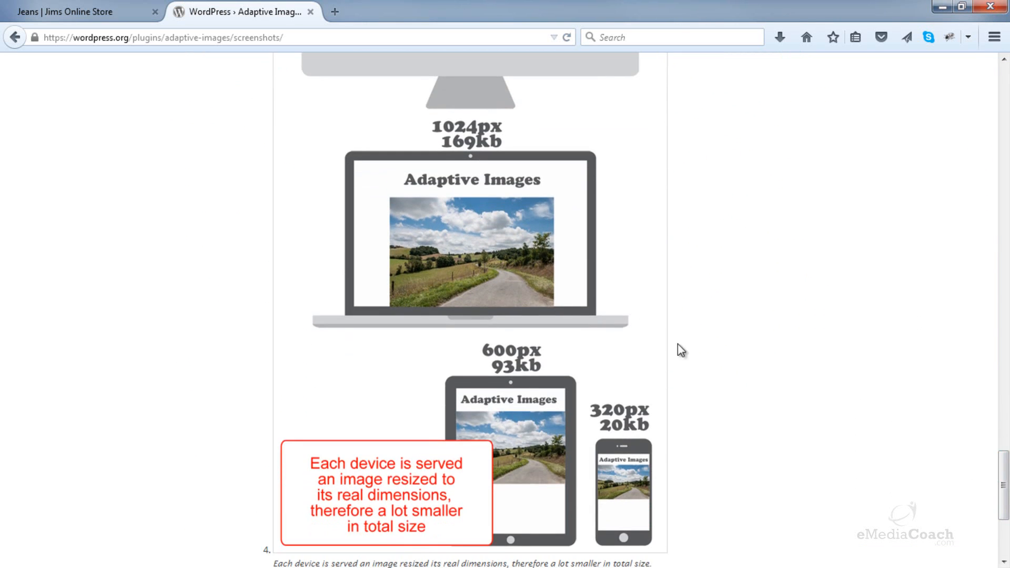
mouse_move(448, 174)
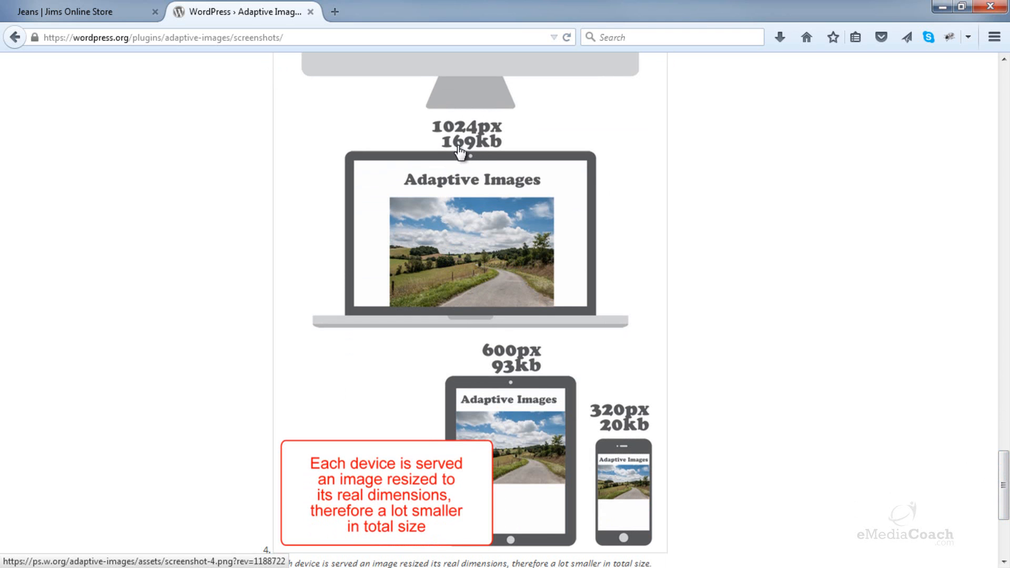
scroll(down, 3)
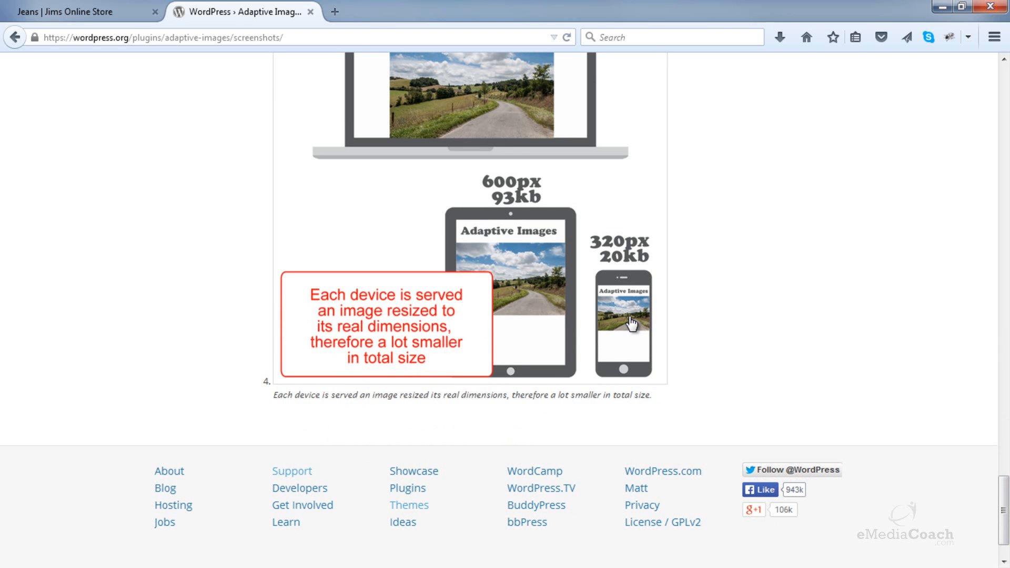
mouse_move(645, 267)
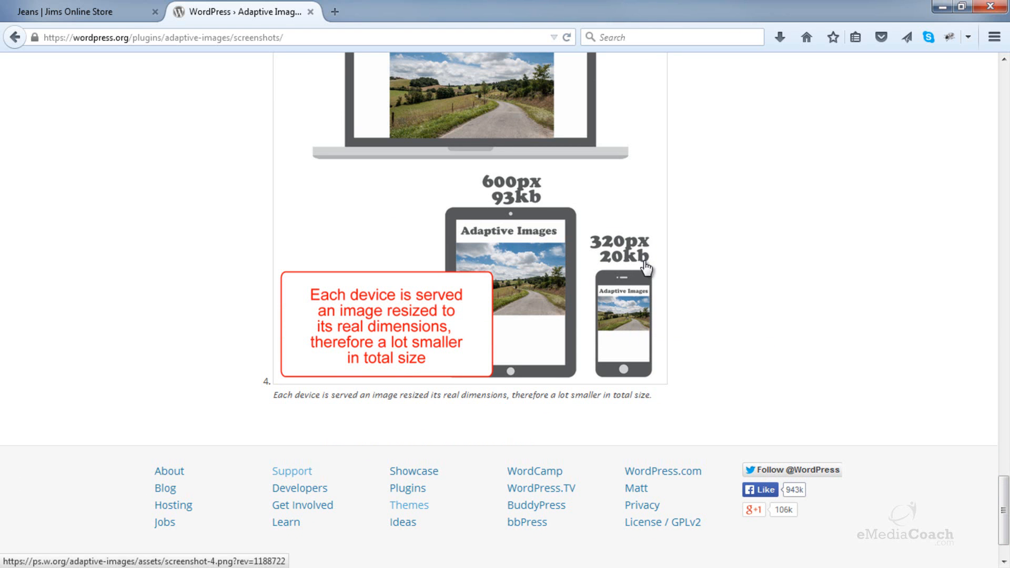
mouse_move(625, 272)
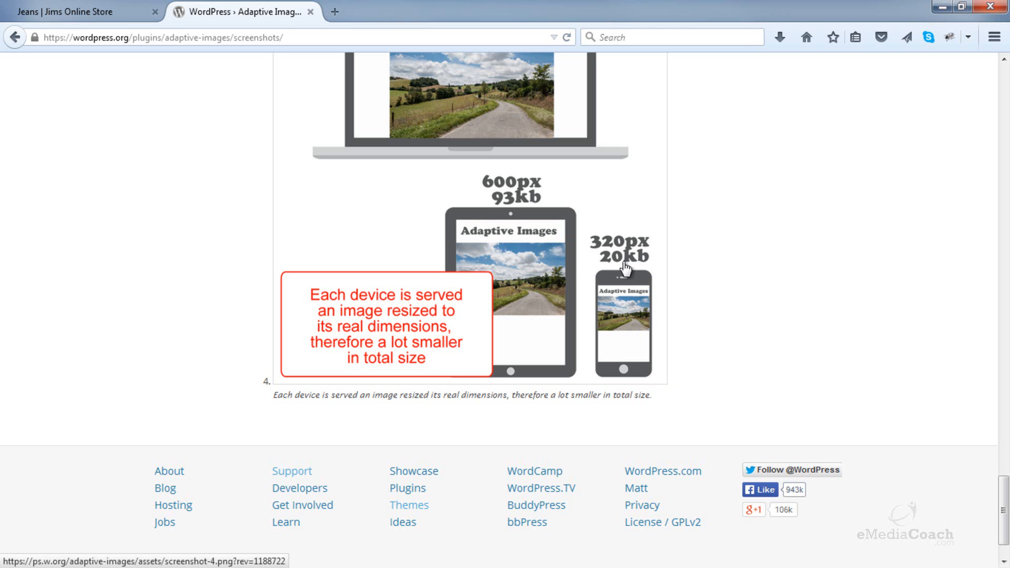
mouse_move(818, 347)
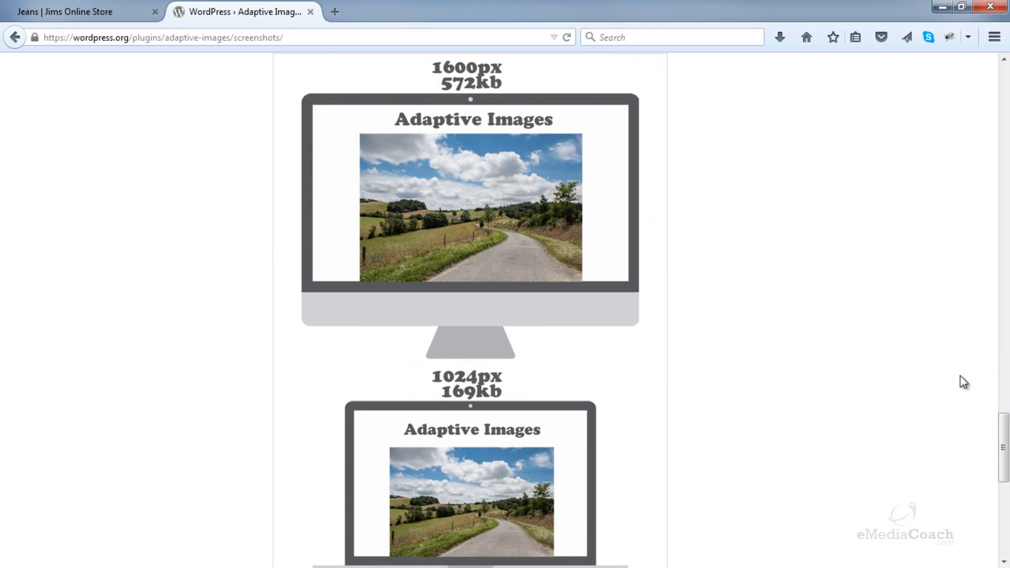
scroll(down, 3)
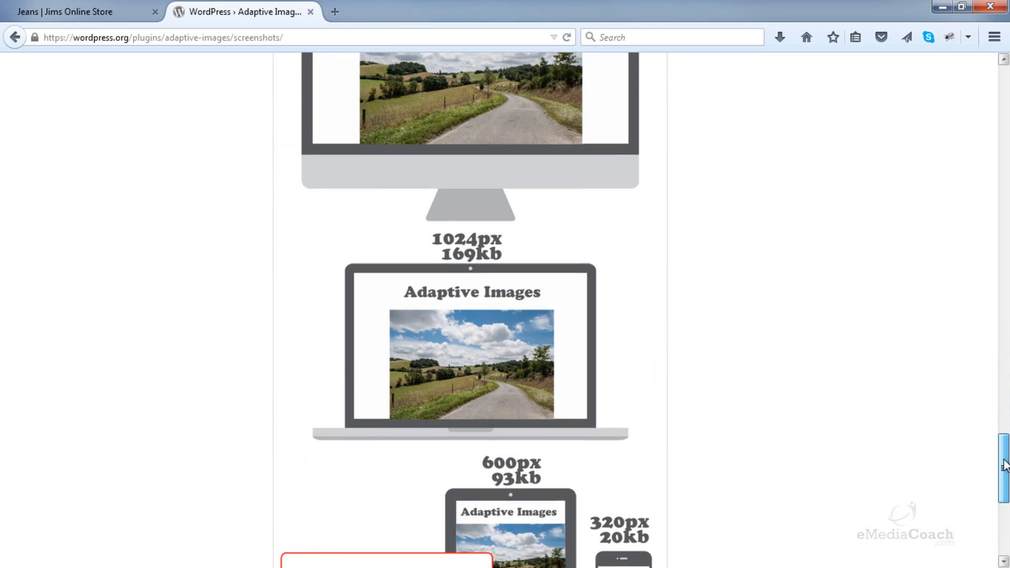
scroll(down, 3)
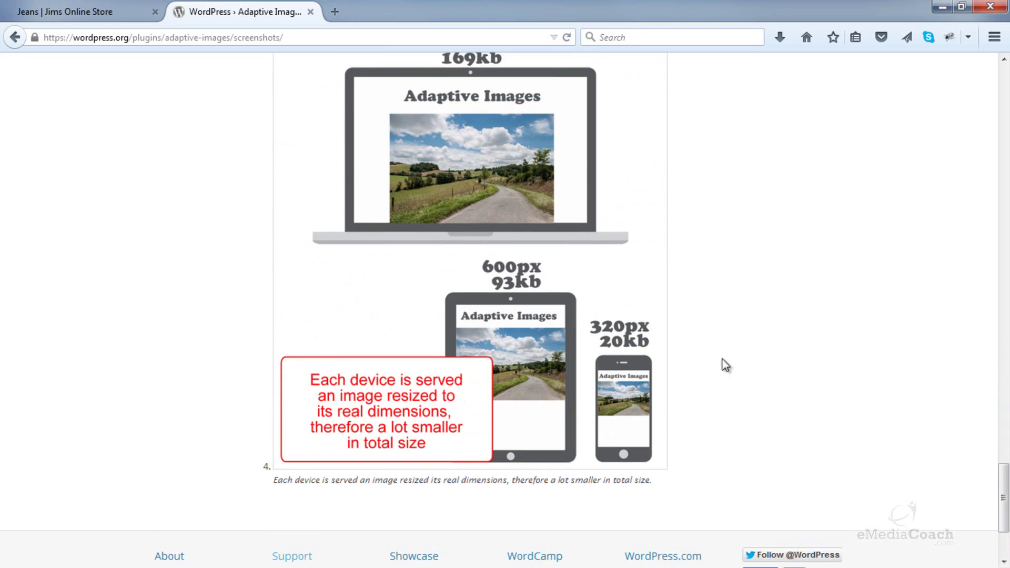
mouse_move(738, 431)
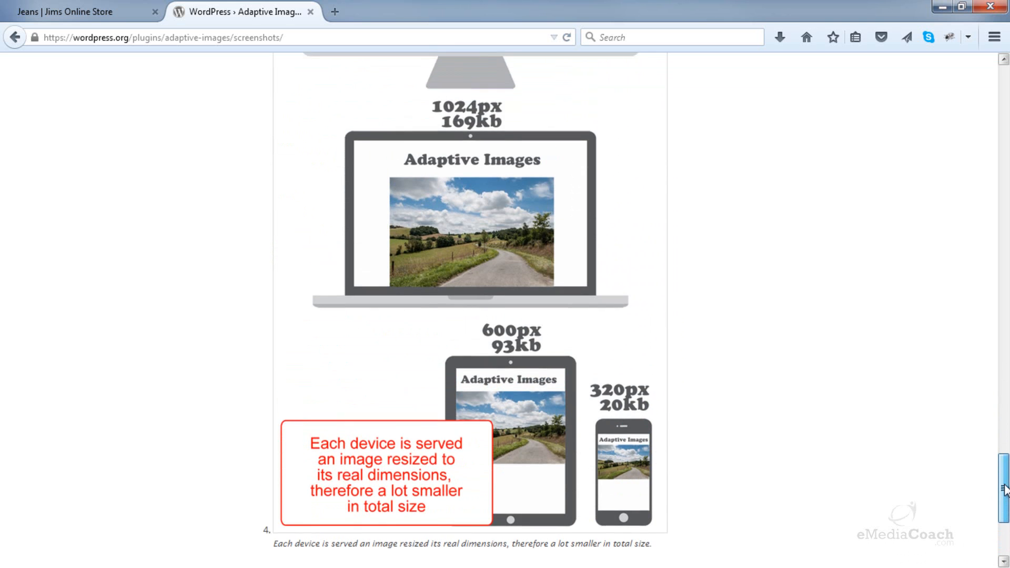
scroll(up, 3)
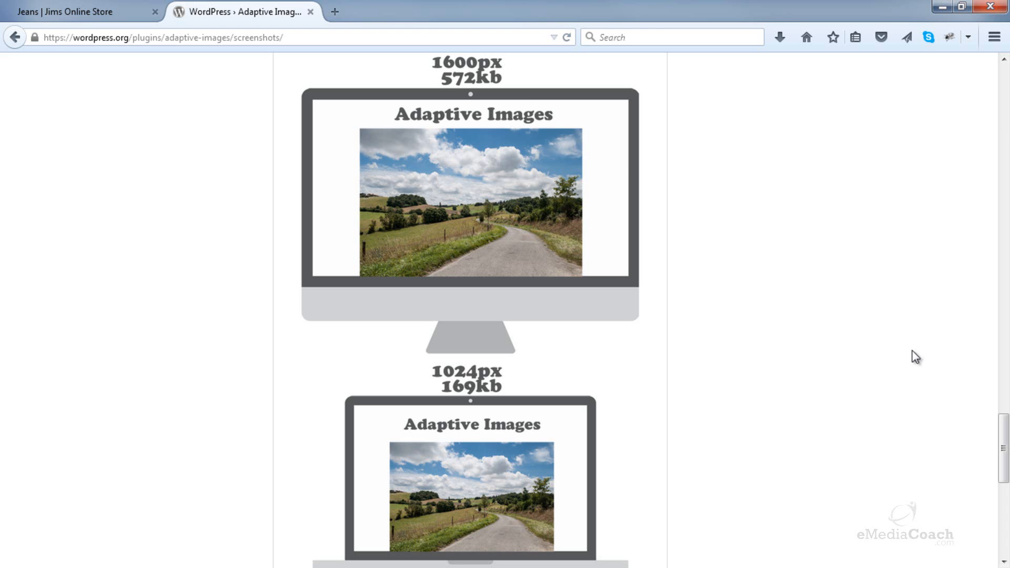
mouse_move(982, 398)
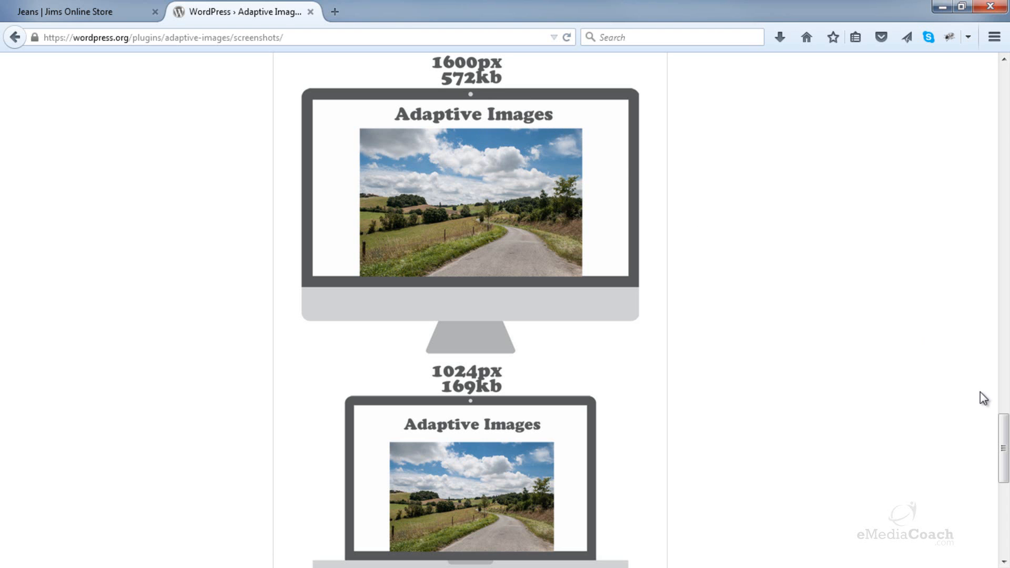
mouse_move(947, 391)
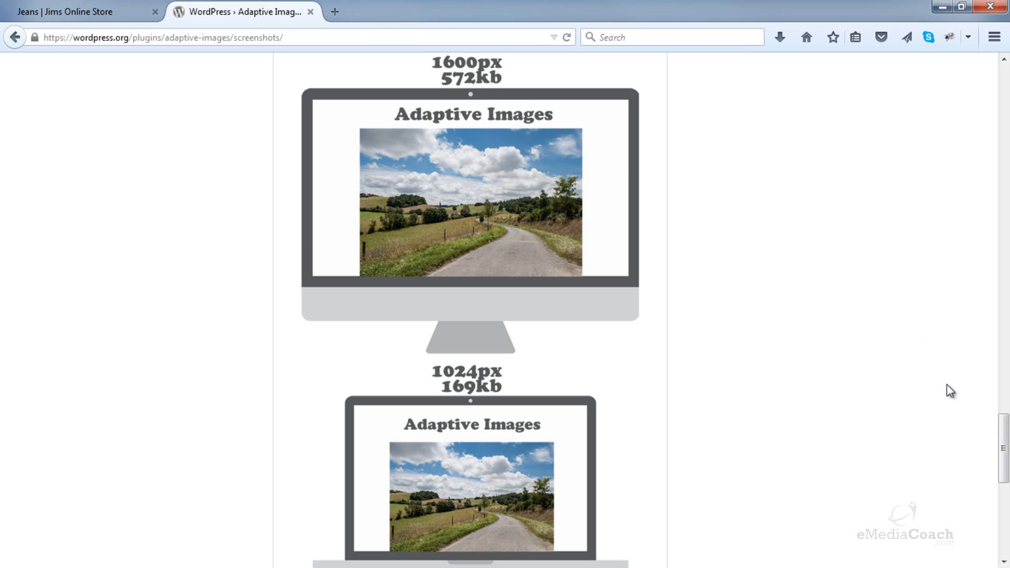
mouse_move(1004, 453)
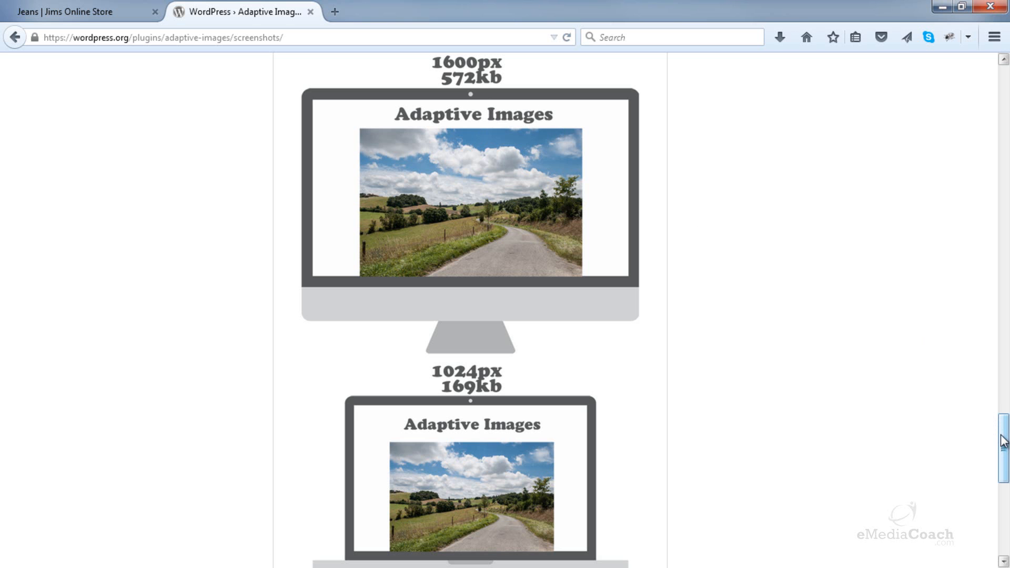
scroll(down, 3)
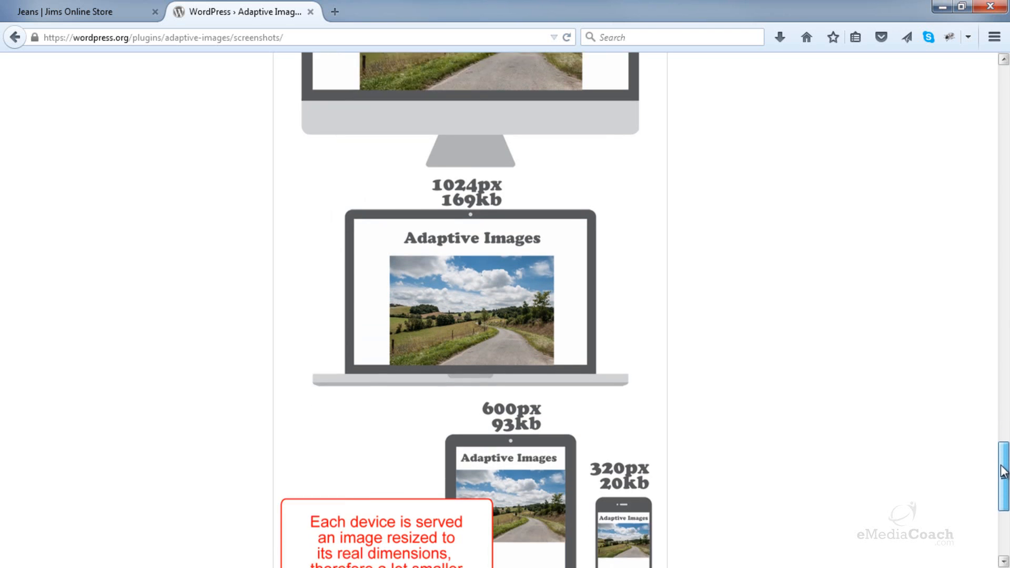
scroll(down, 3)
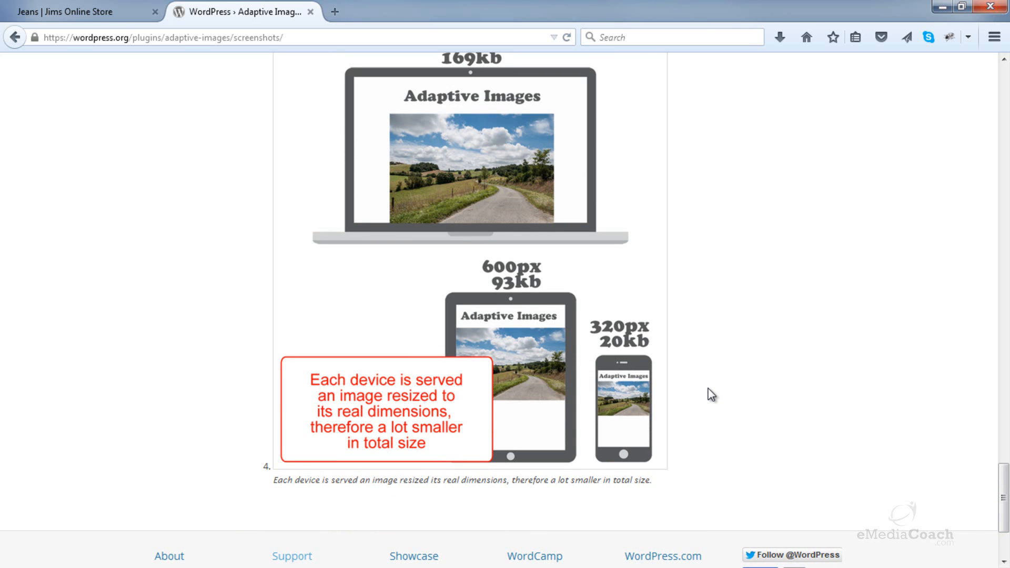
mouse_move(955, 476)
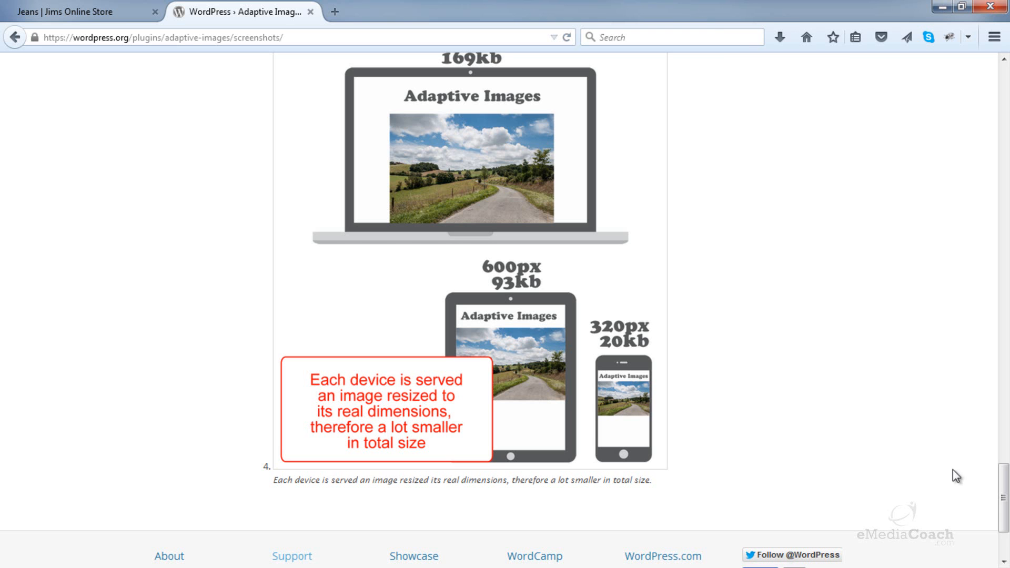
scroll(up, 3)
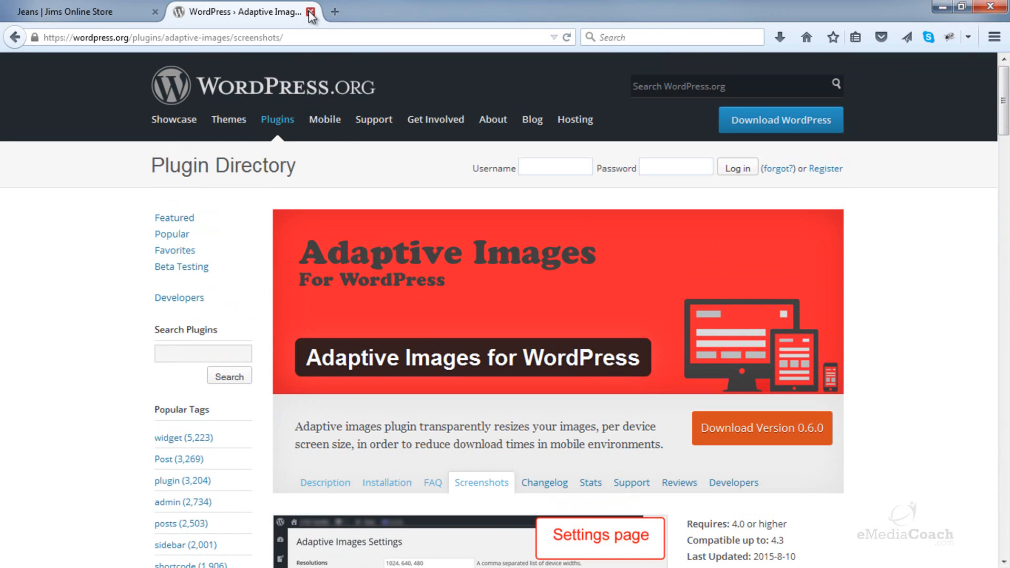
Return to the store's wp-admin and go to Plugins > Add New
click(79, 11)
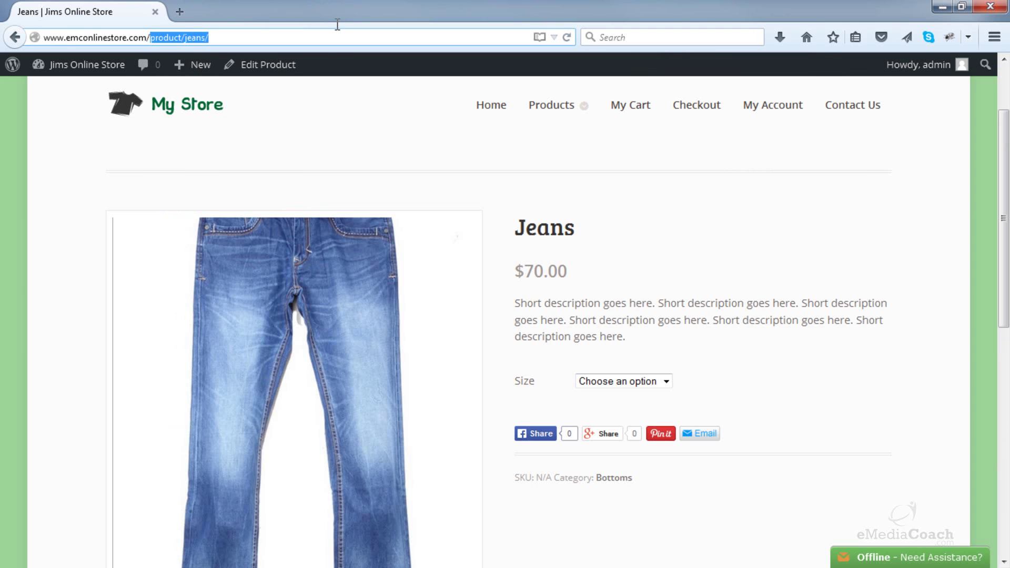
text(wp-admin)
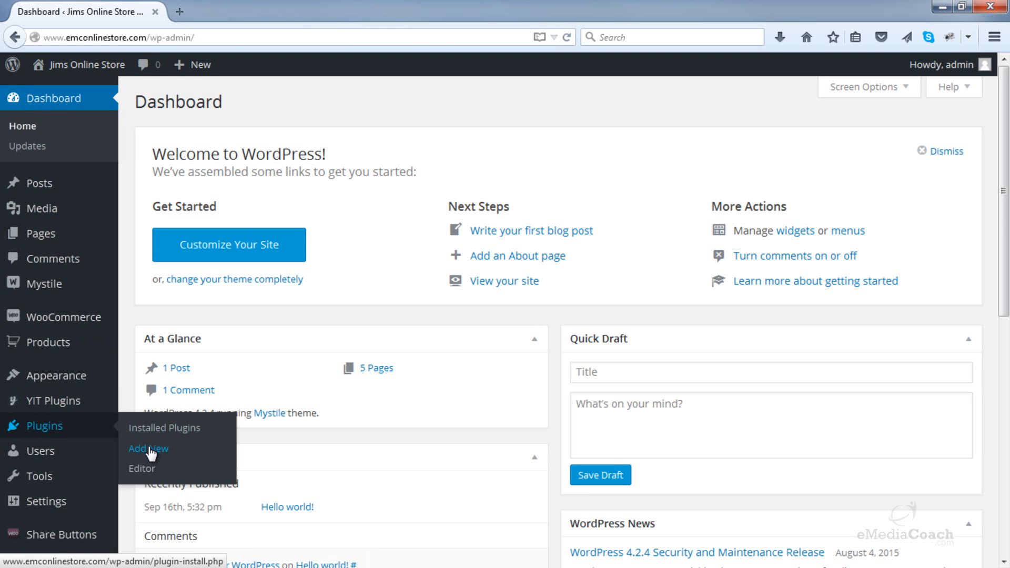
click(147, 448)
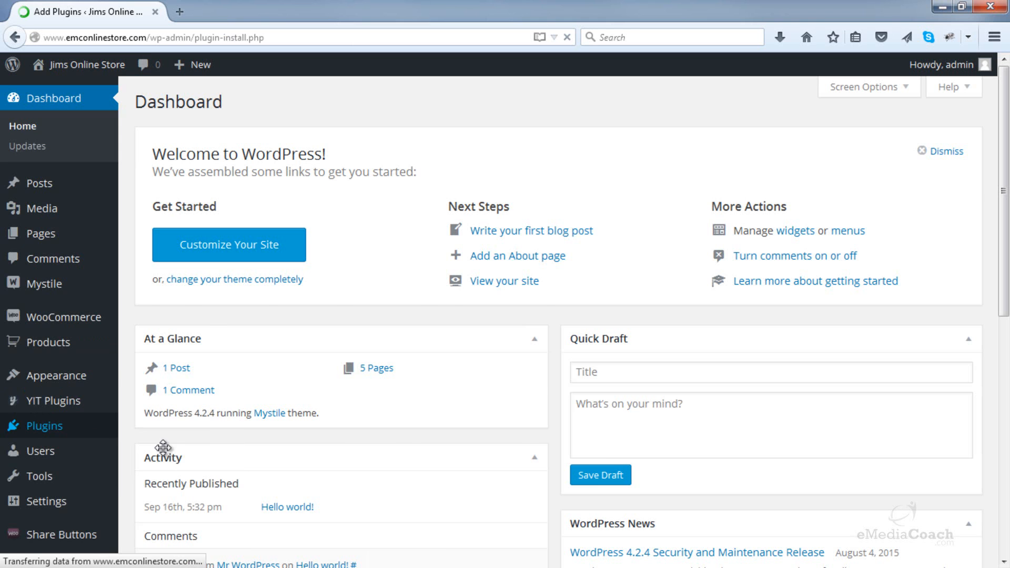
Search for 'adaptive', install Adaptive Images for WordPress and activate it
click(46, 426)
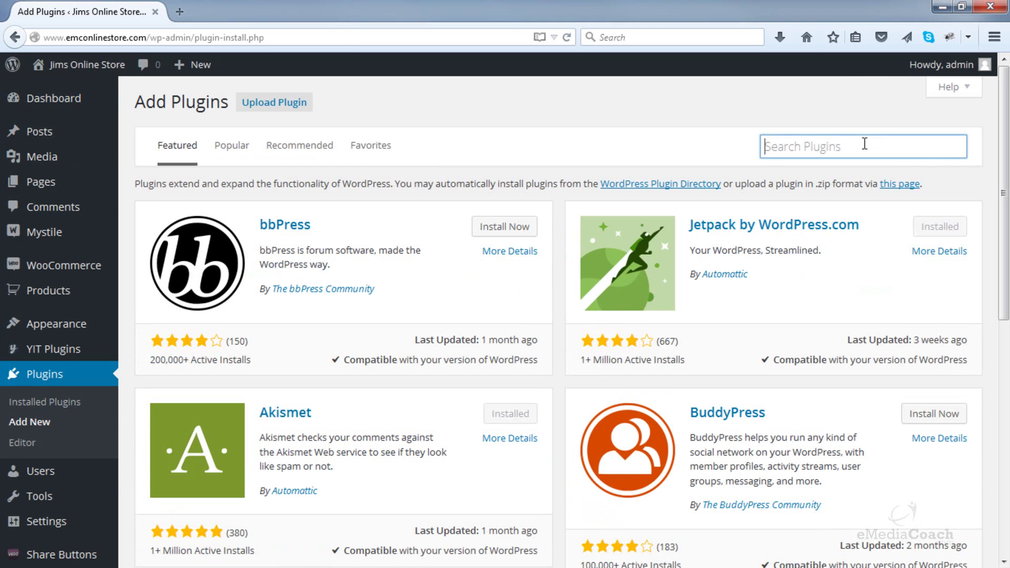
text(adaptive images for wordpress)
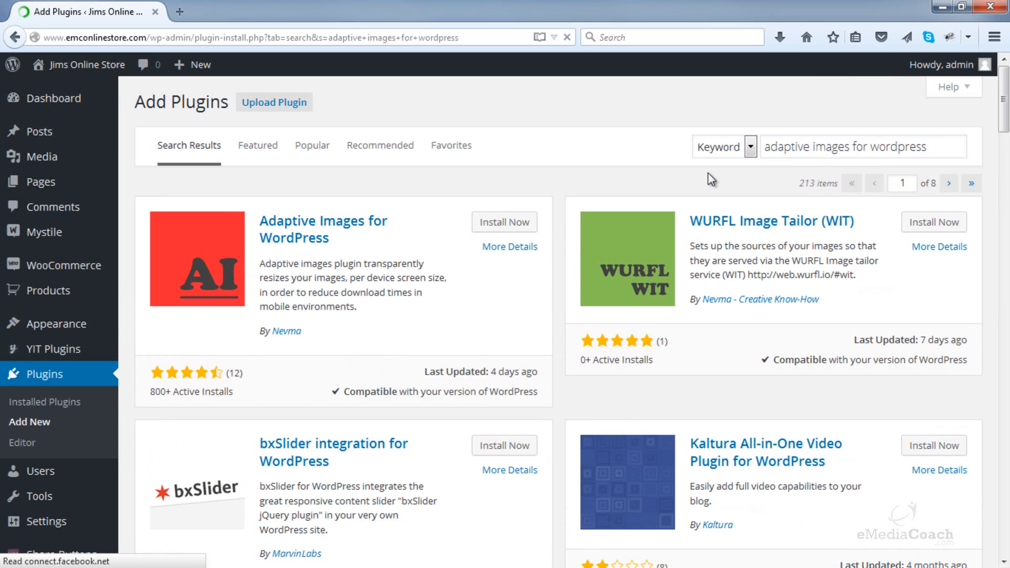
click(504, 222)
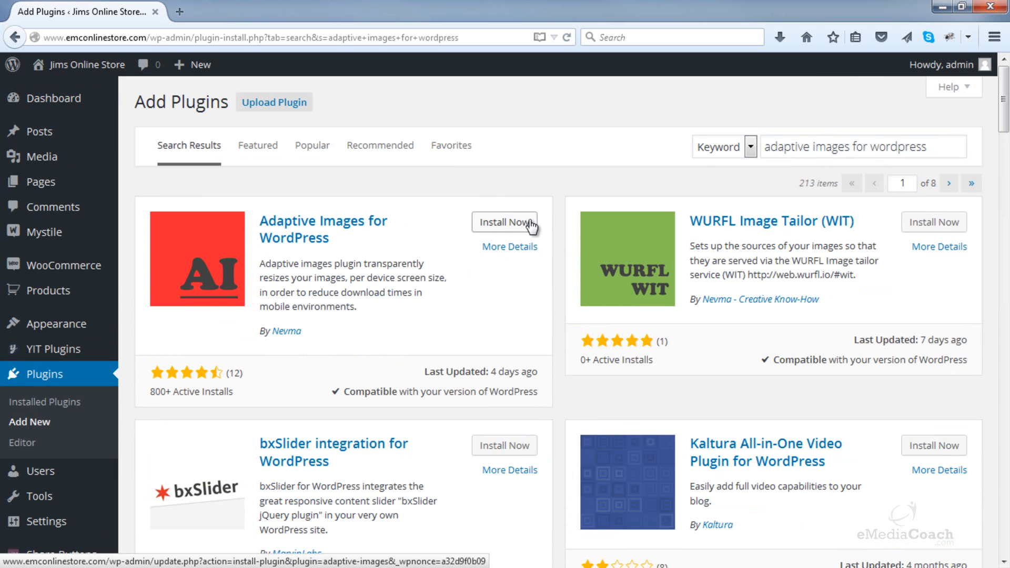
click(505, 222)
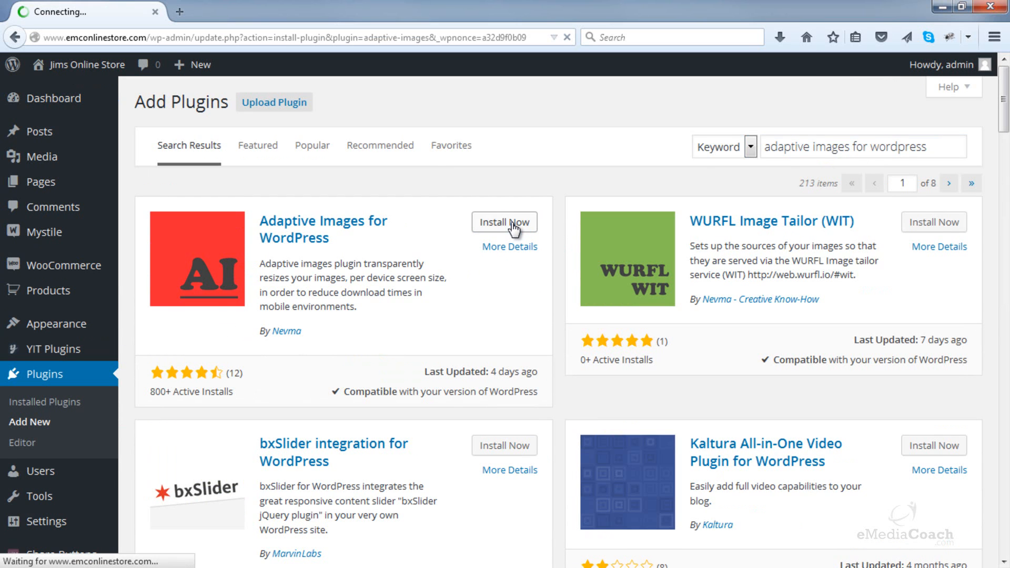
click(505, 222)
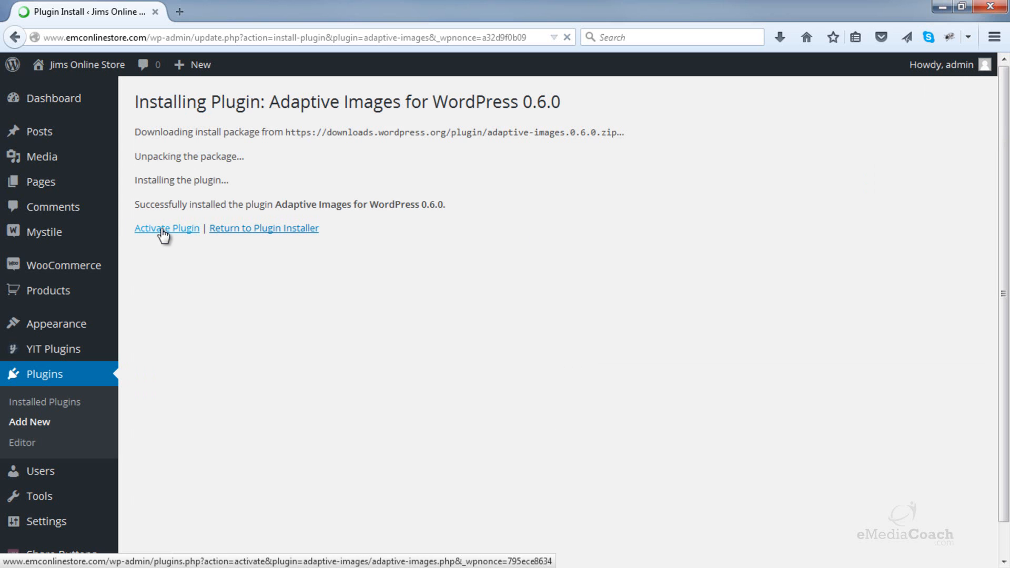
click(166, 228)
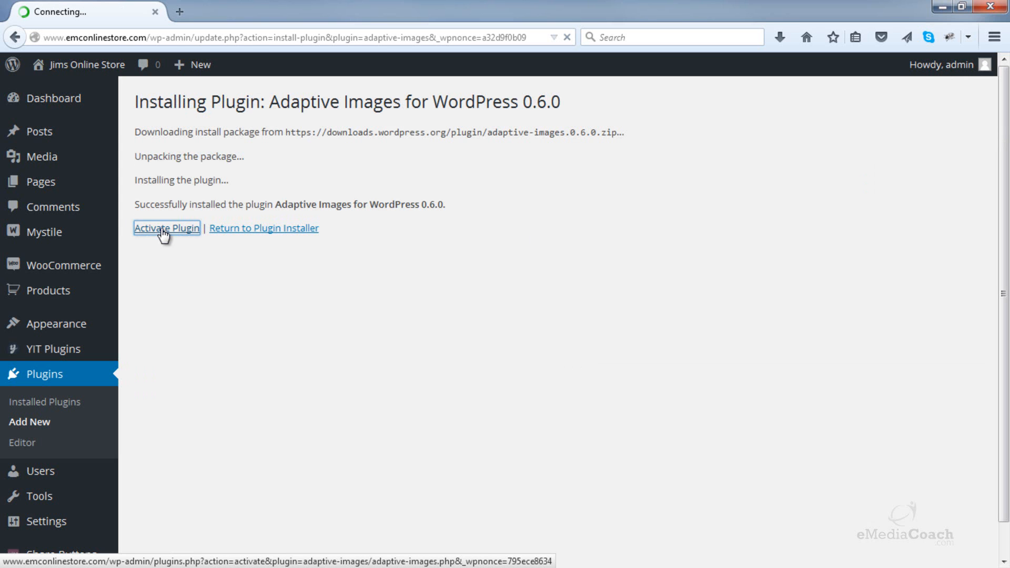
click(166, 228)
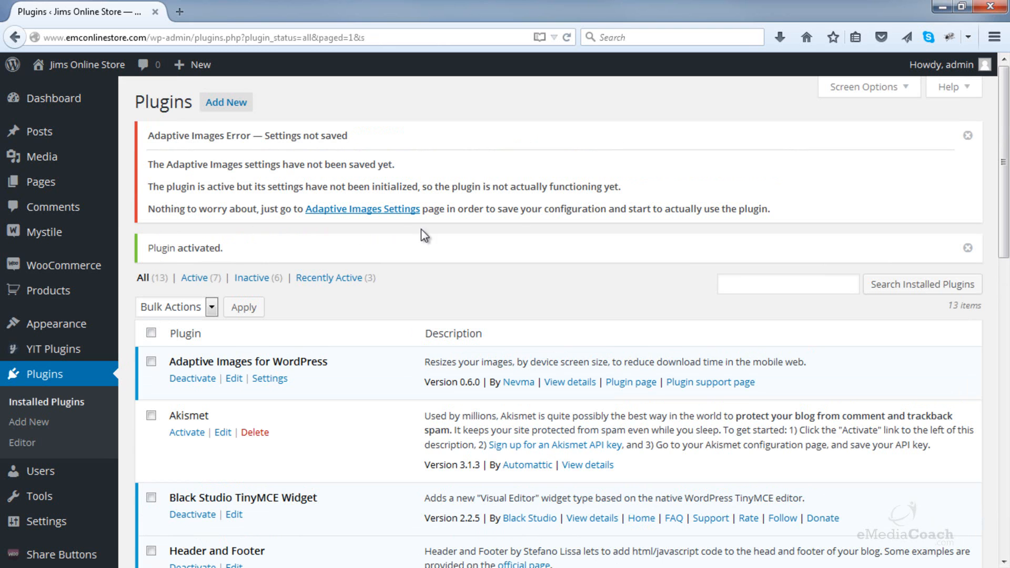
mouse_move(386, 217)
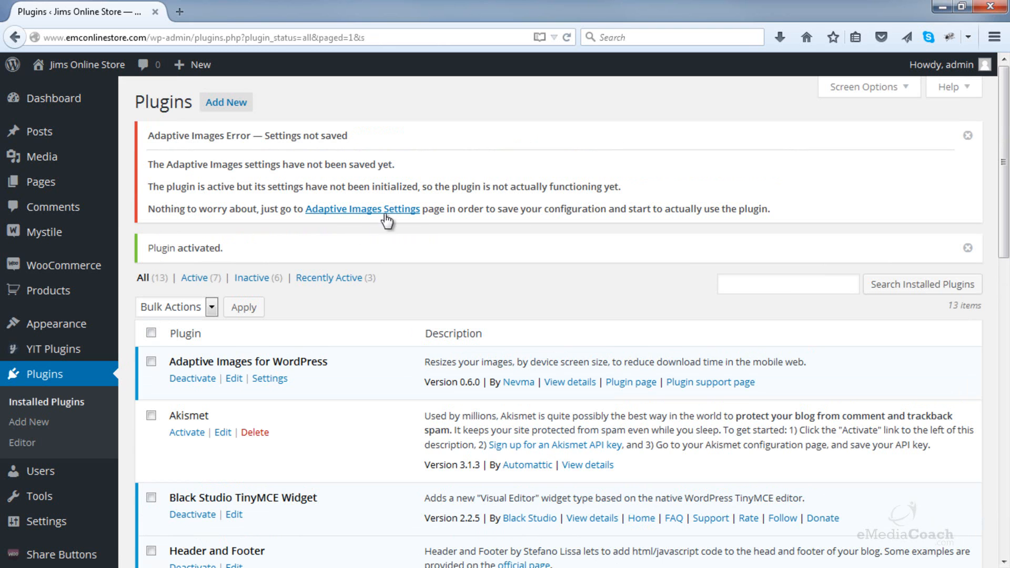
mouse_move(362, 217)
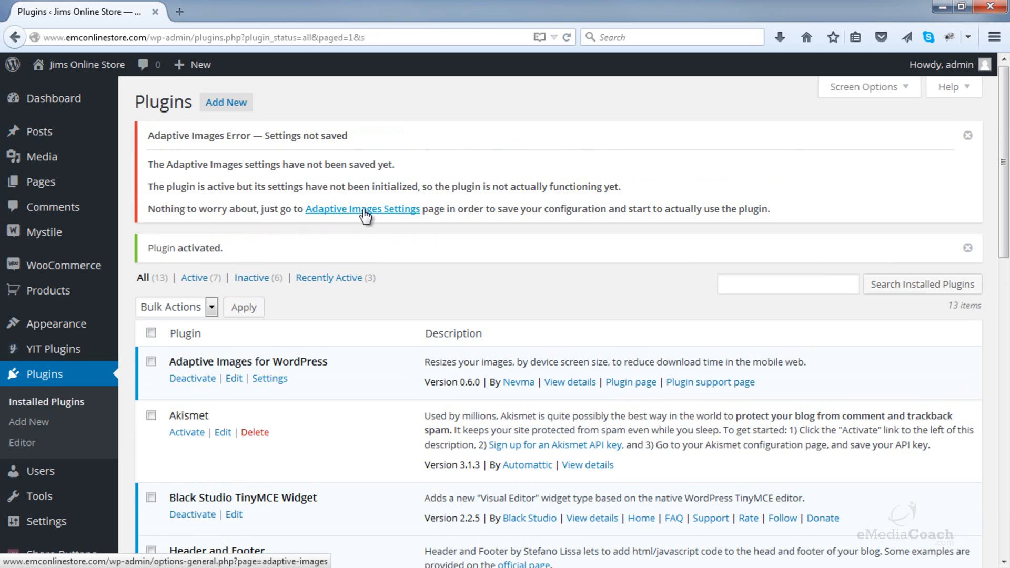
Follow the Adaptive Images Settings link in the activation error notice
click(363, 208)
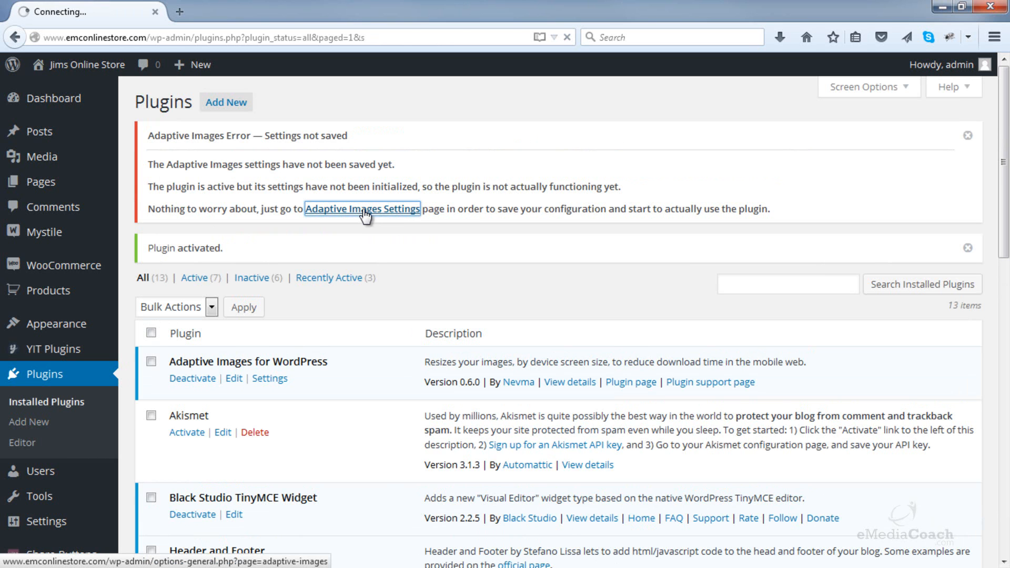
Keep resolutions 1024, 640, 480 and Bigger dimension, and enable HiDPI retina support
click(362, 208)
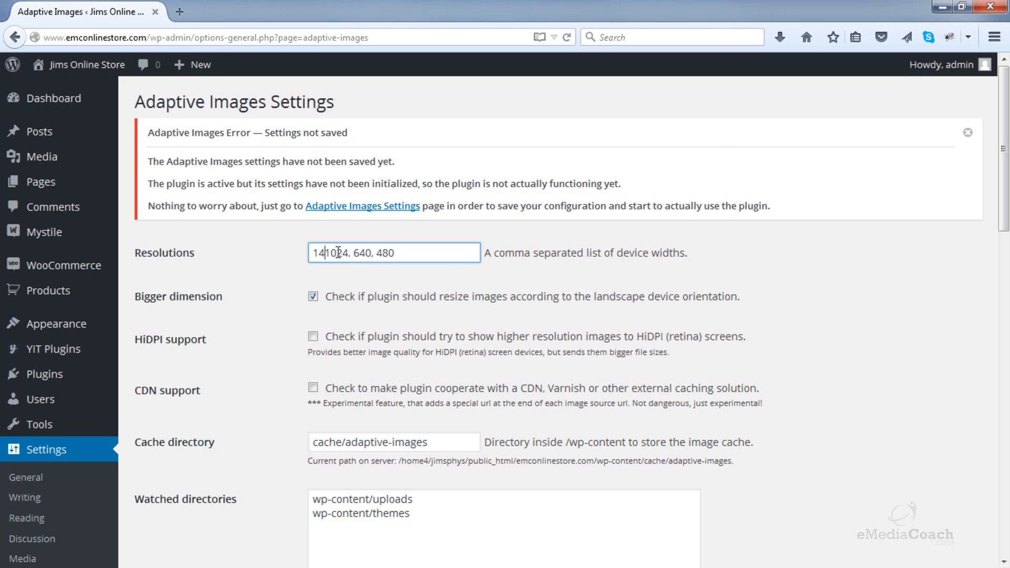
text(,)
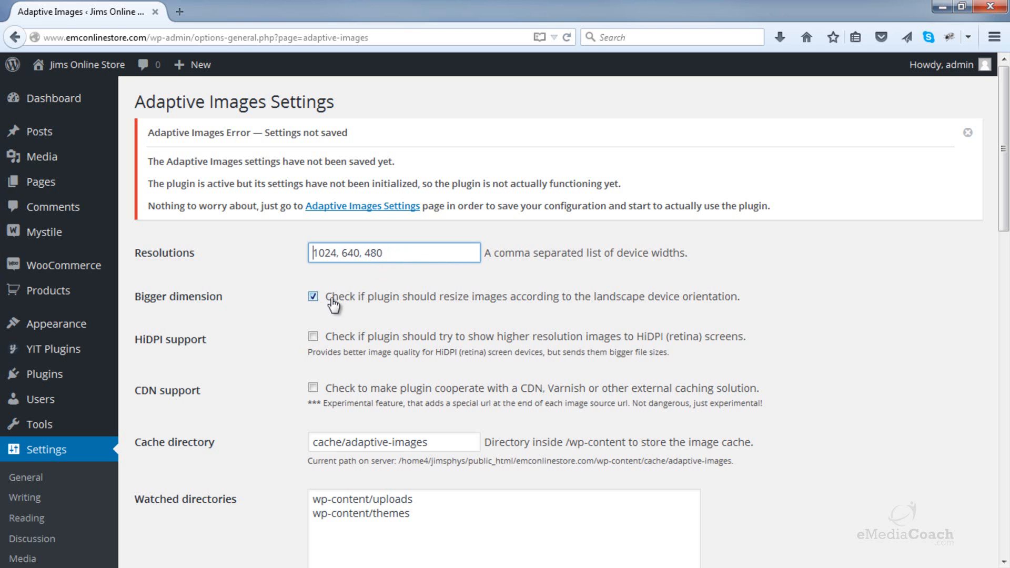
mouse_move(409, 310)
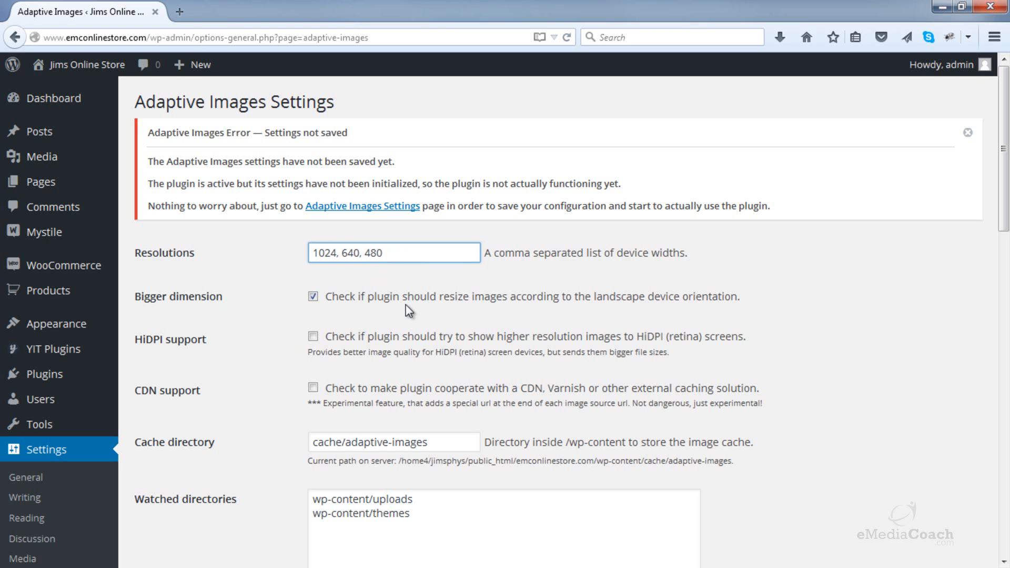
mouse_move(361, 310)
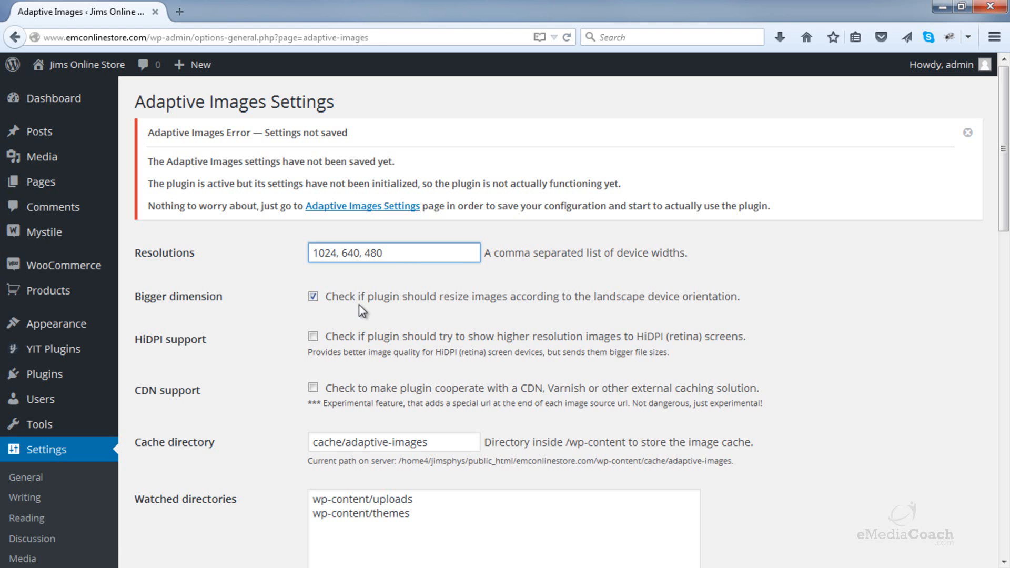
mouse_move(368, 310)
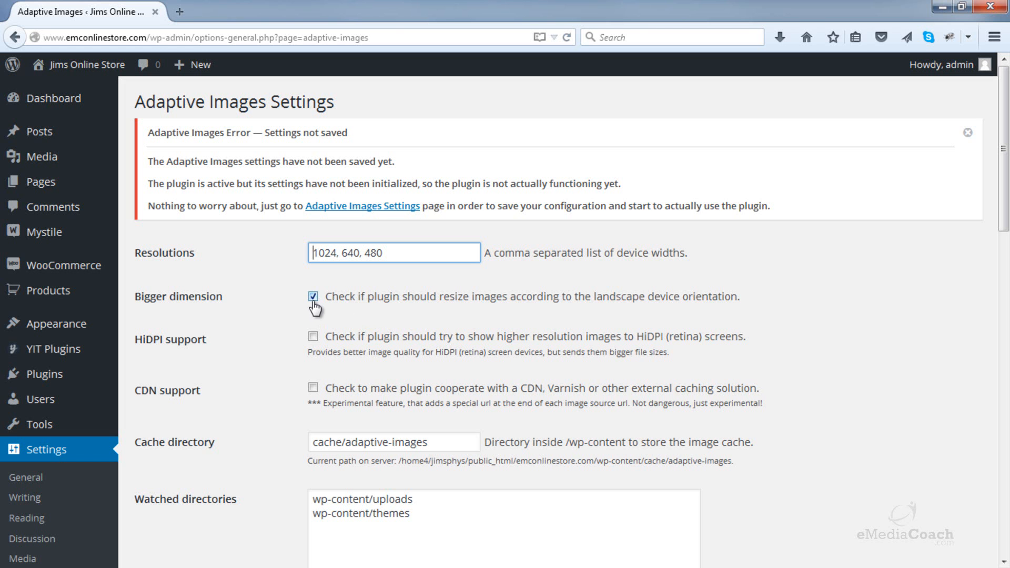
mouse_move(310, 345)
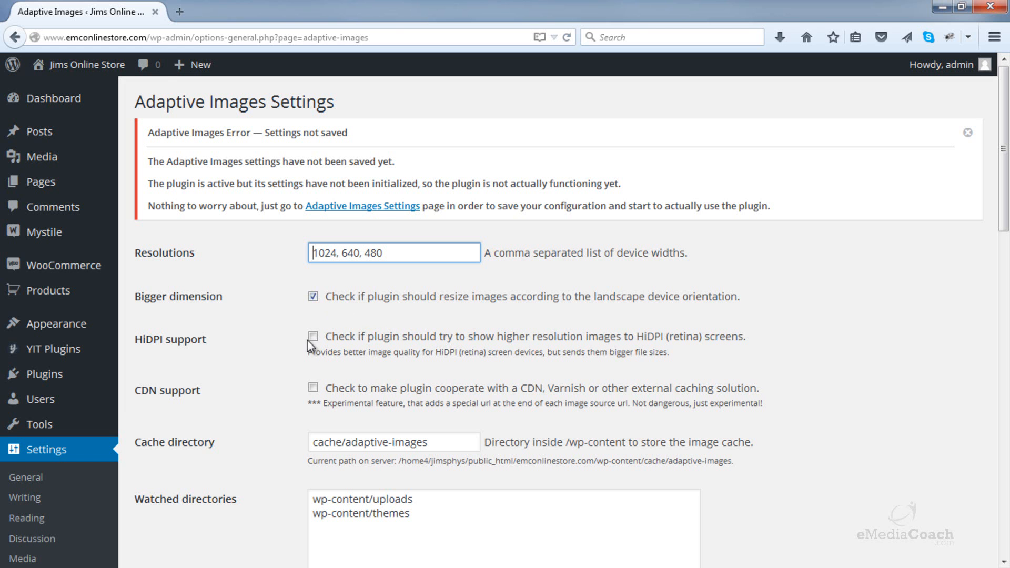
scroll(down, 3)
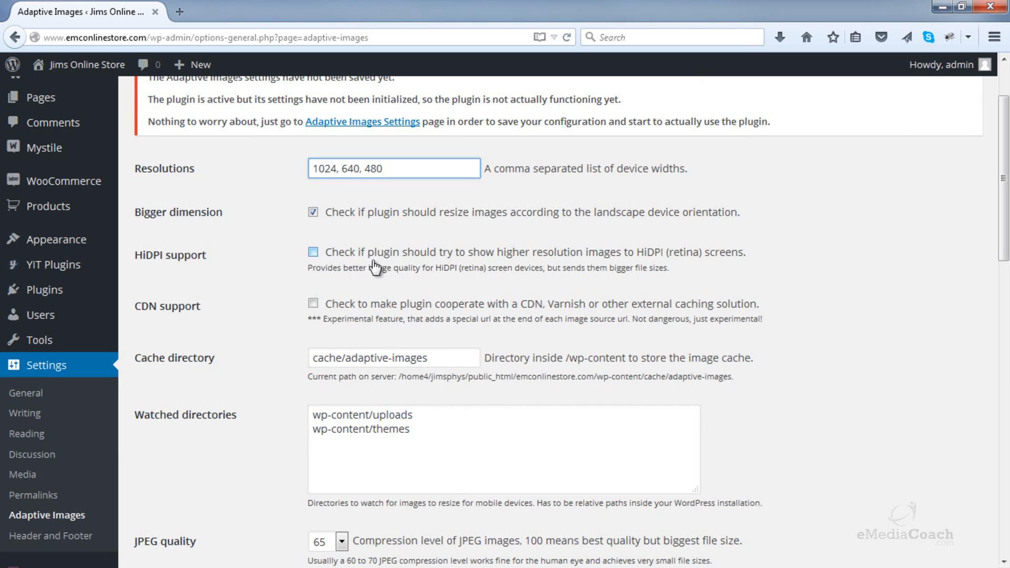
mouse_move(519, 261)
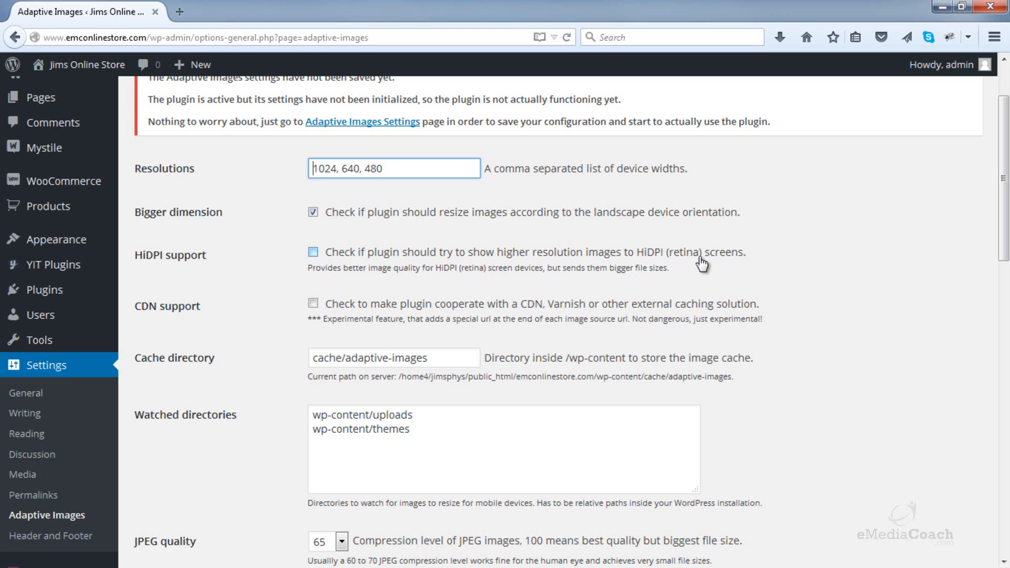
mouse_move(667, 262)
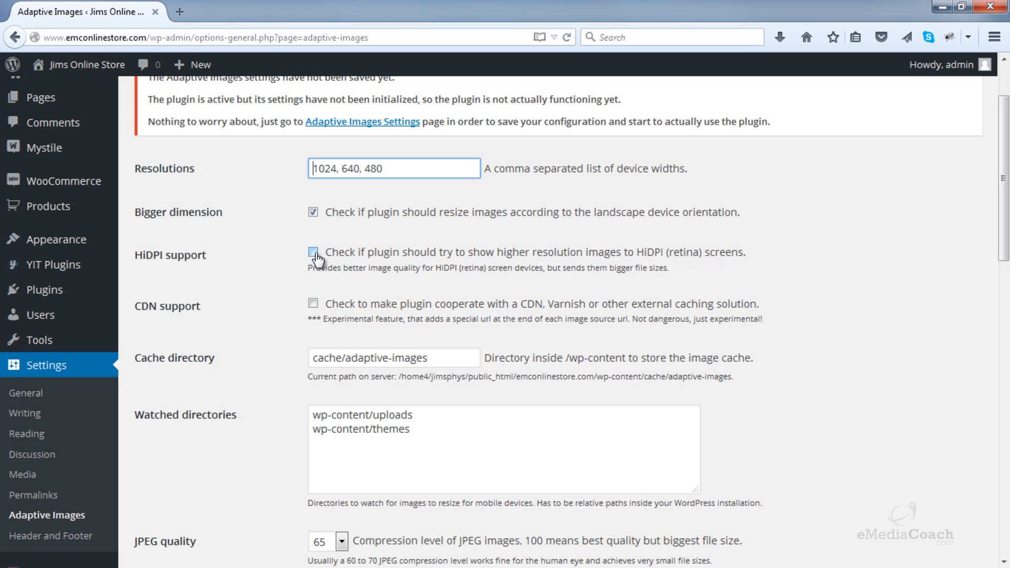
click(314, 252)
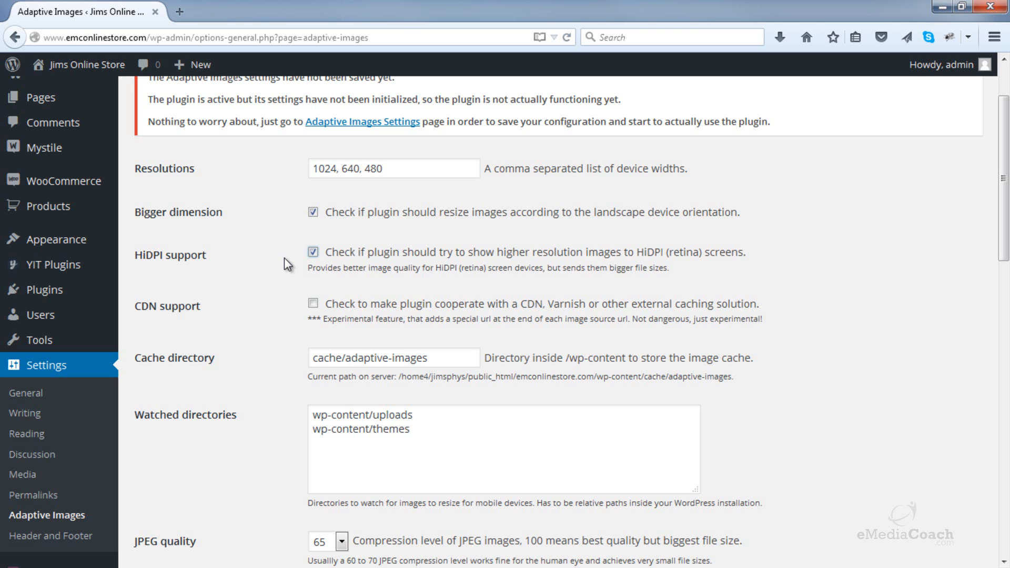
mouse_move(420, 237)
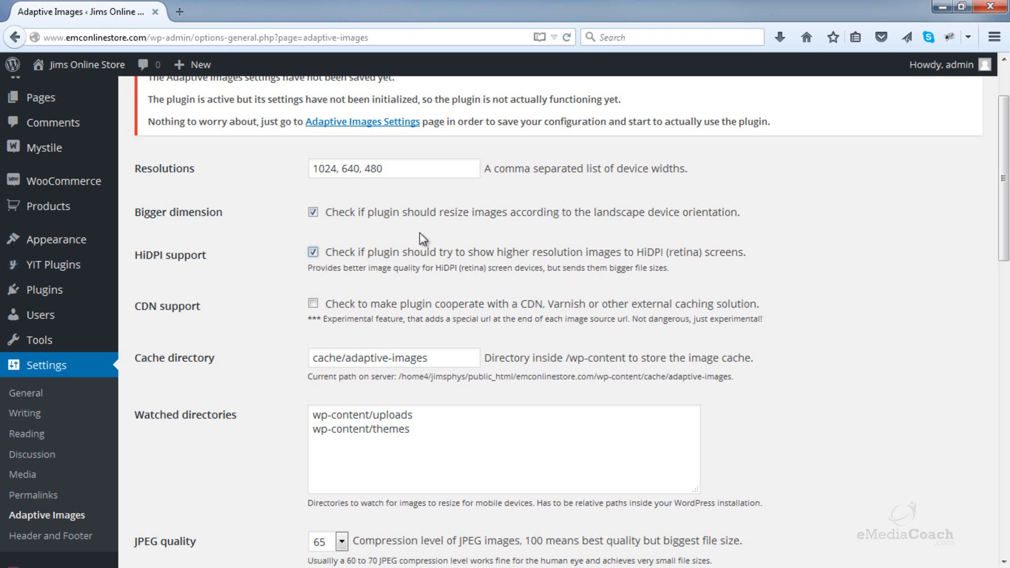
mouse_move(351, 257)
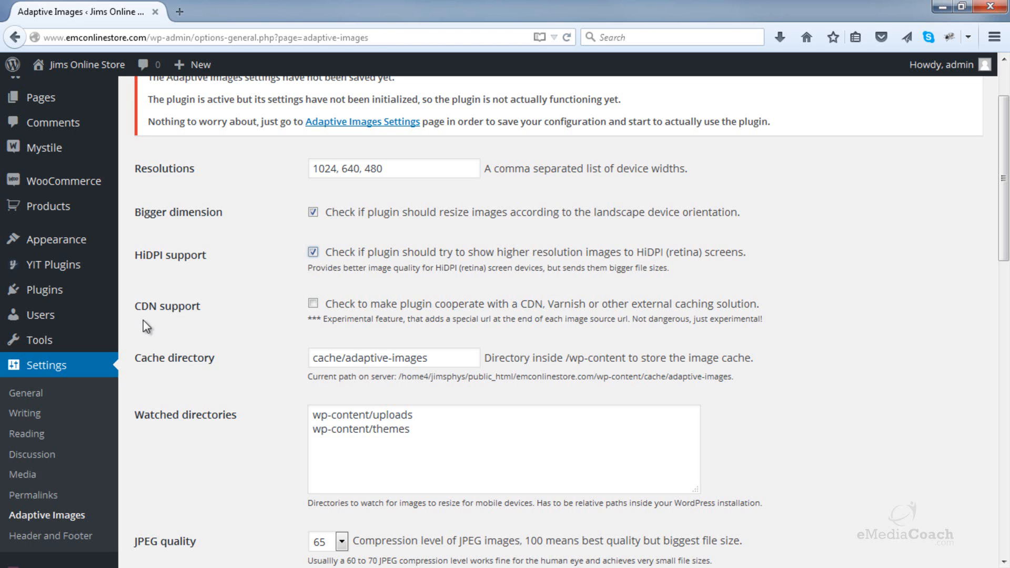
scroll(down, 3)
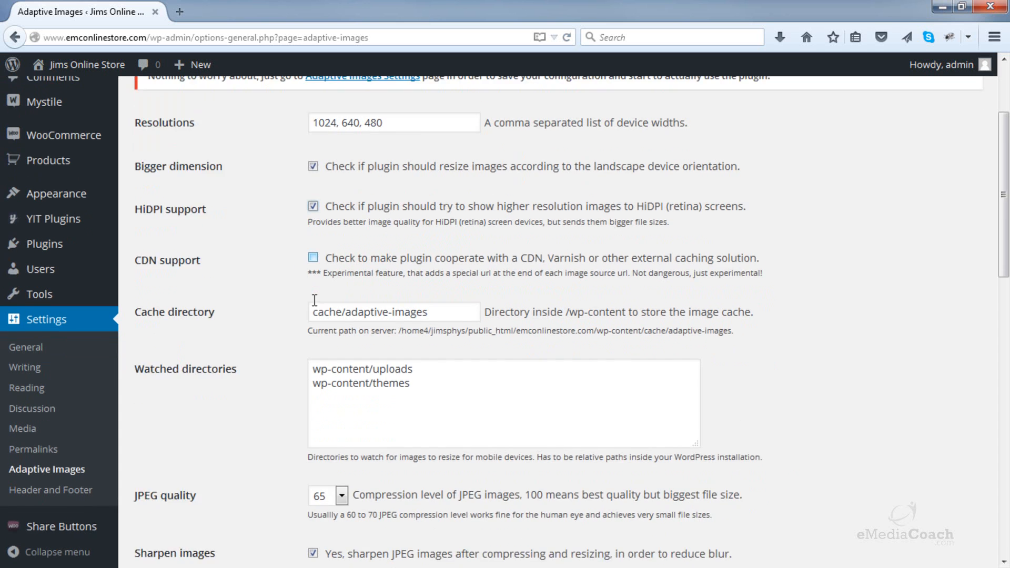
scroll(down, 3)
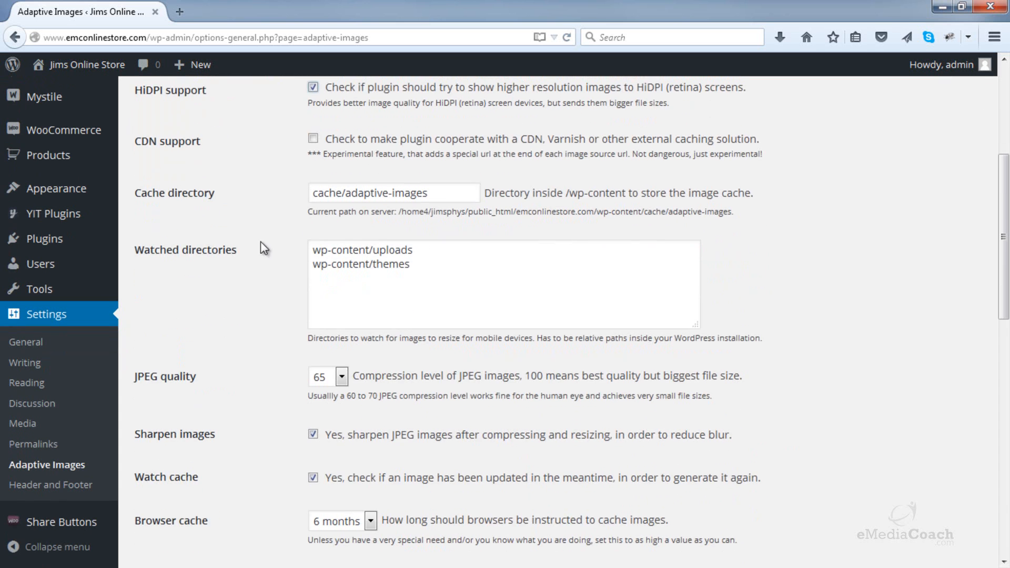
scroll(down, 3)
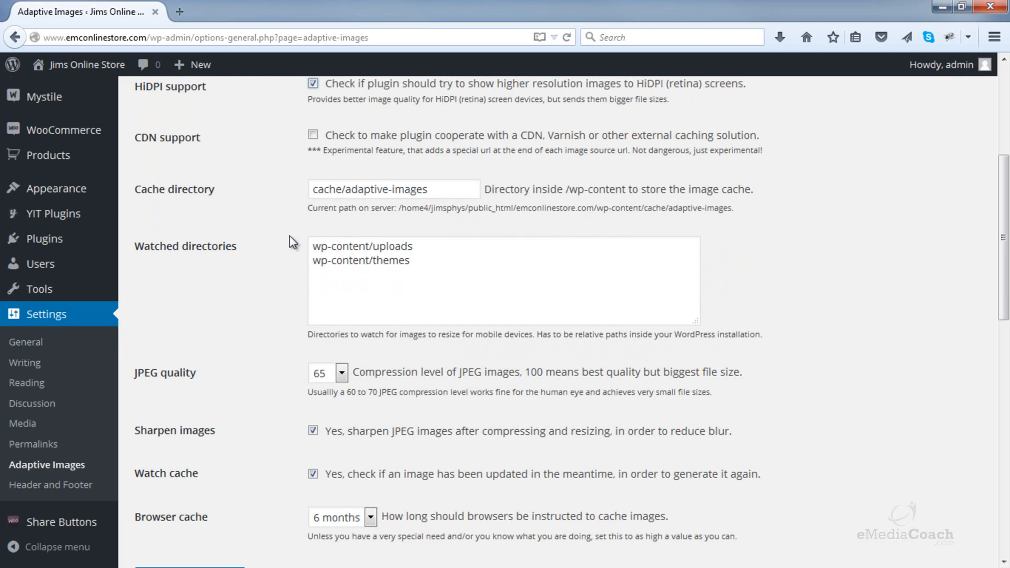
click(415, 263)
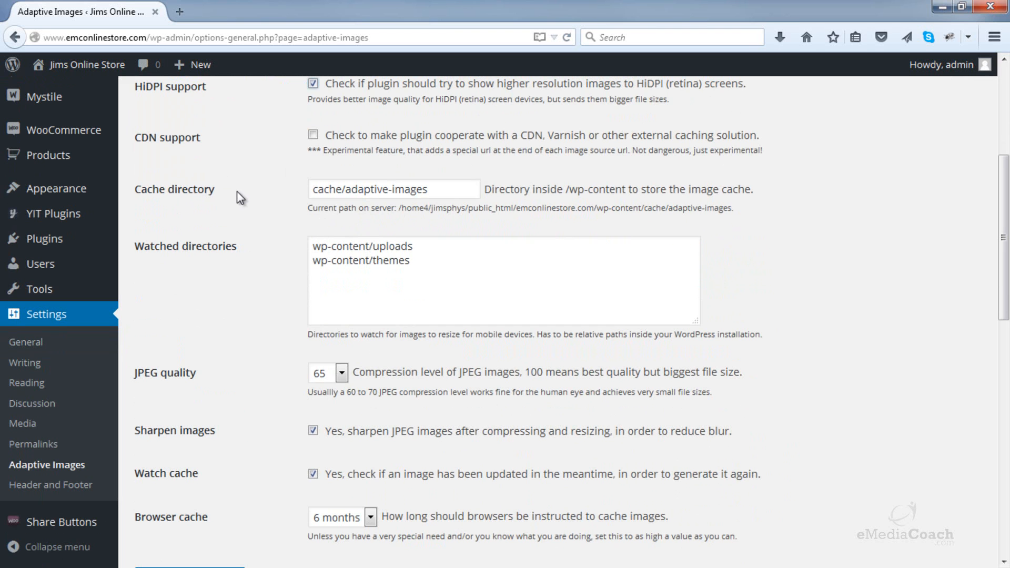
click(451, 189)
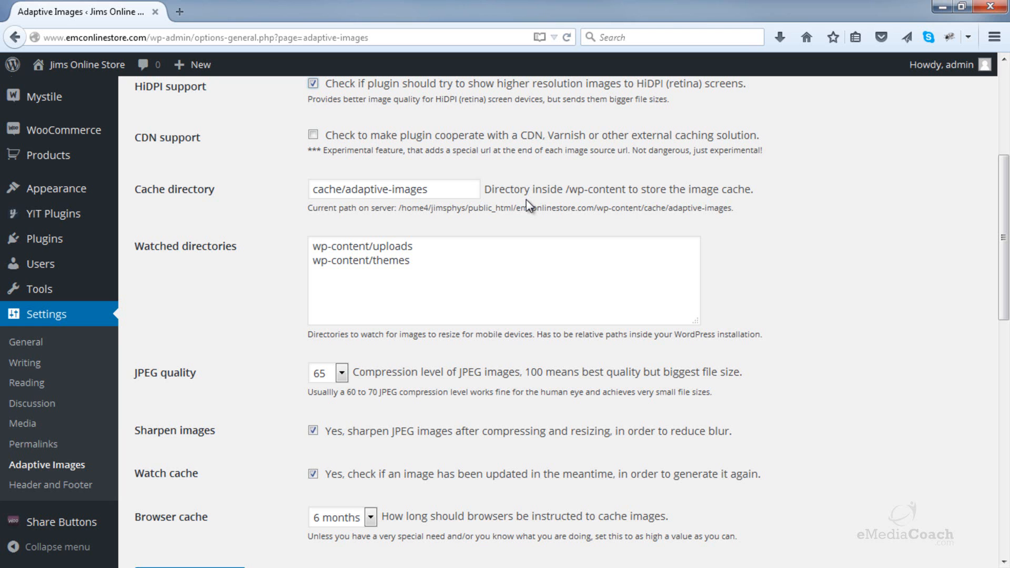
mouse_move(284, 217)
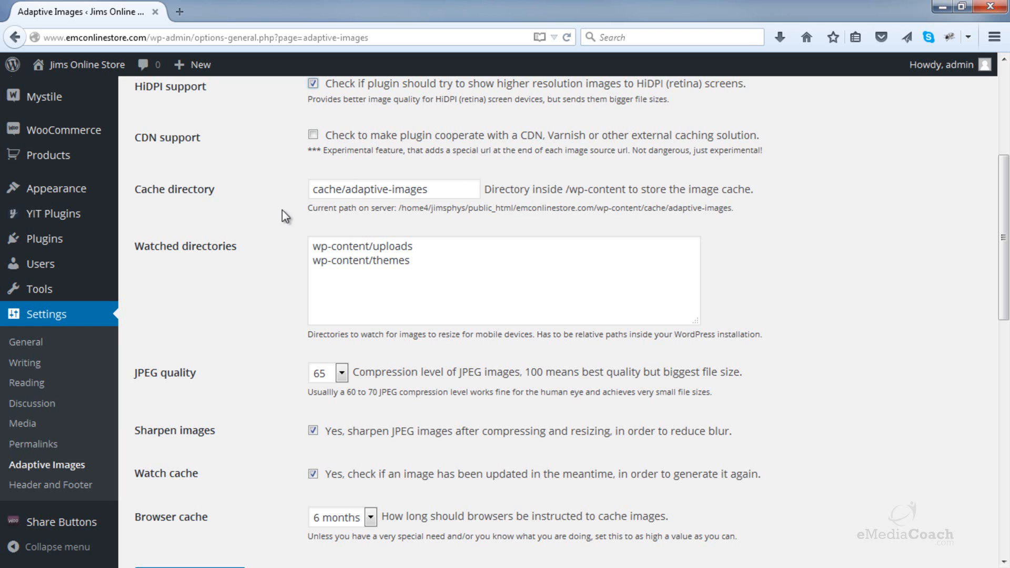
scroll(down, 3)
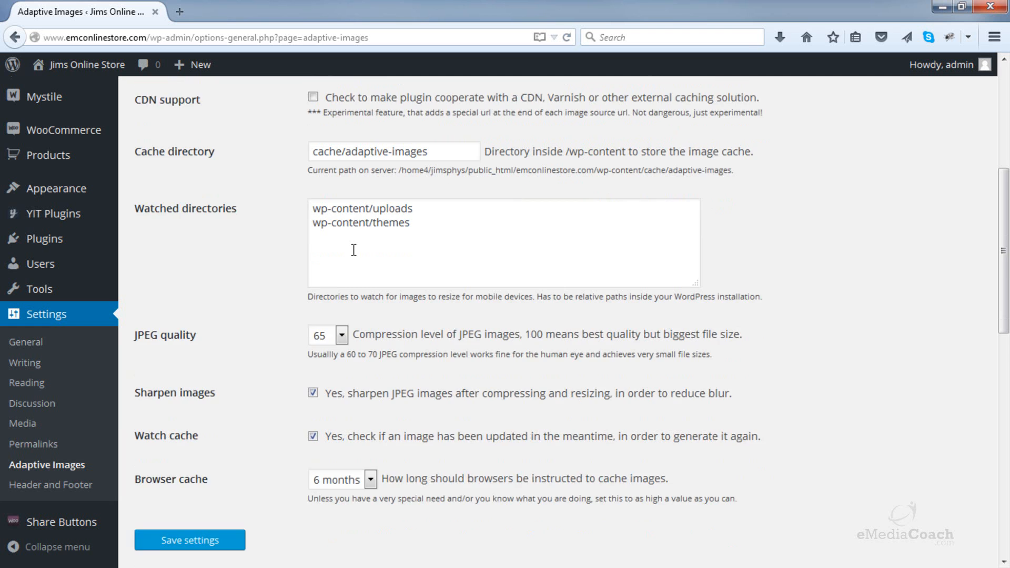
scroll(down, 3)
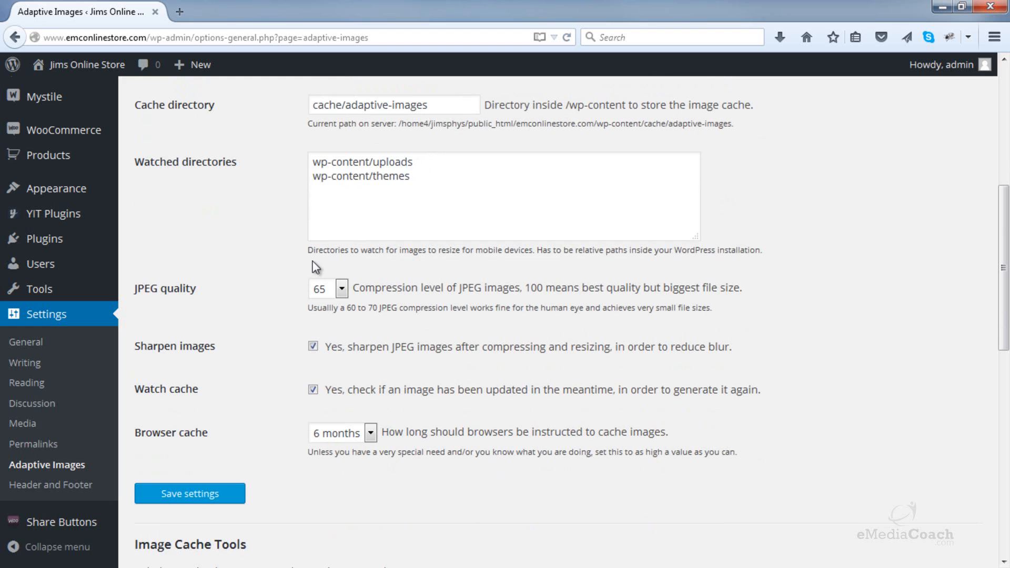
Set JPEG quality to 75, toggling Watch cache off and back on, sharpening left enabled
click(339, 289)
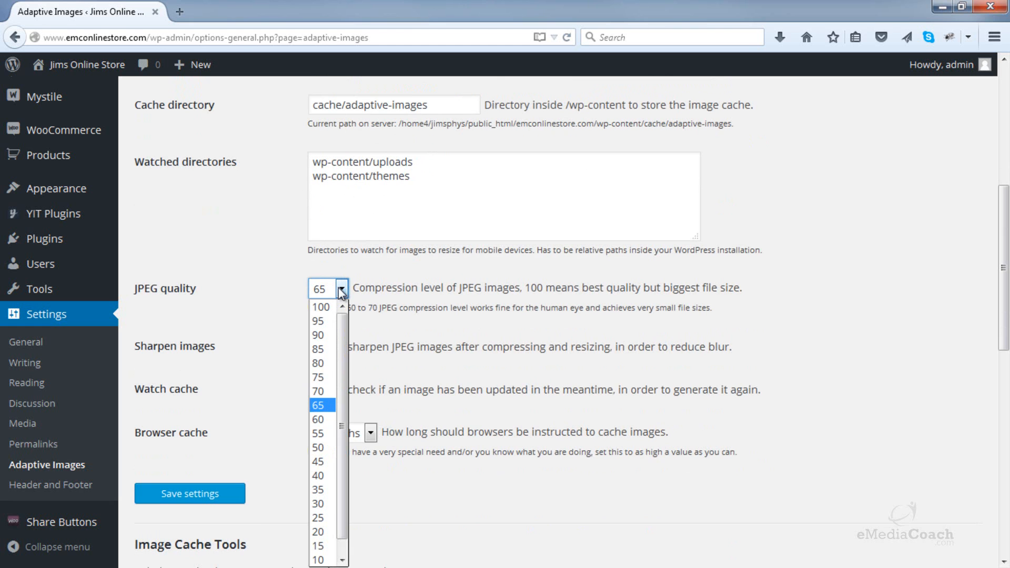
mouse_move(319, 390)
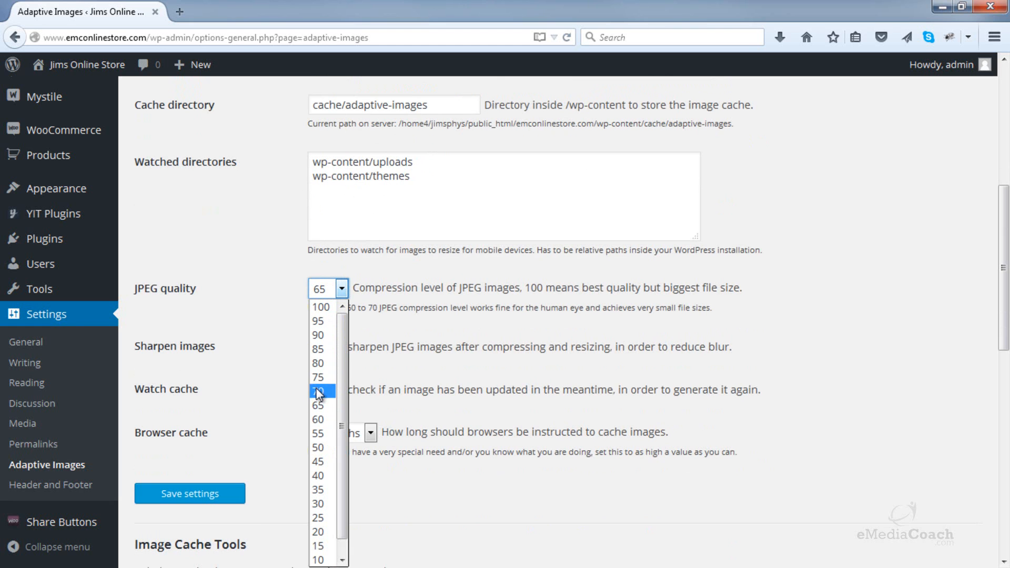
click(319, 377)
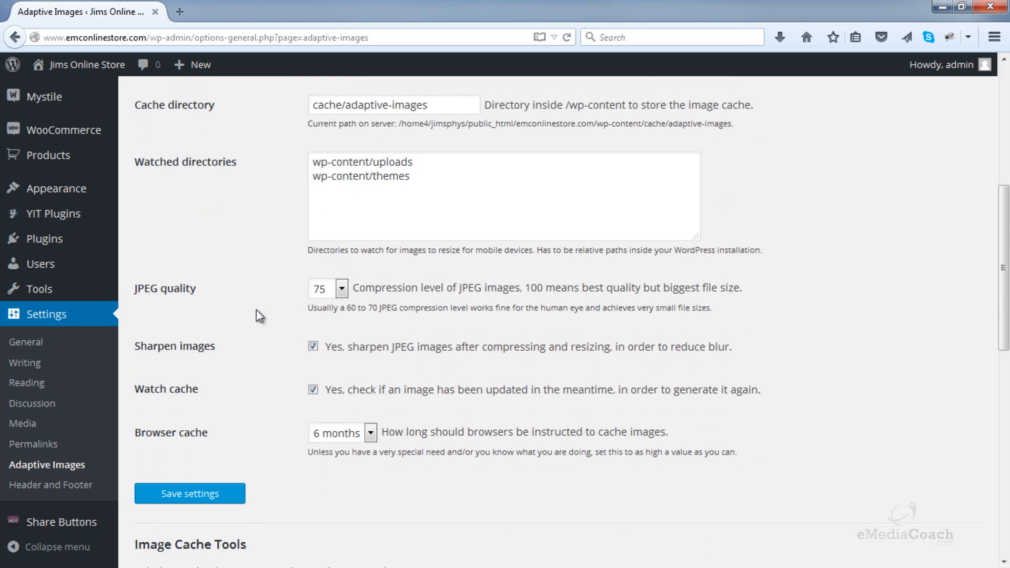
scroll(down, 3)
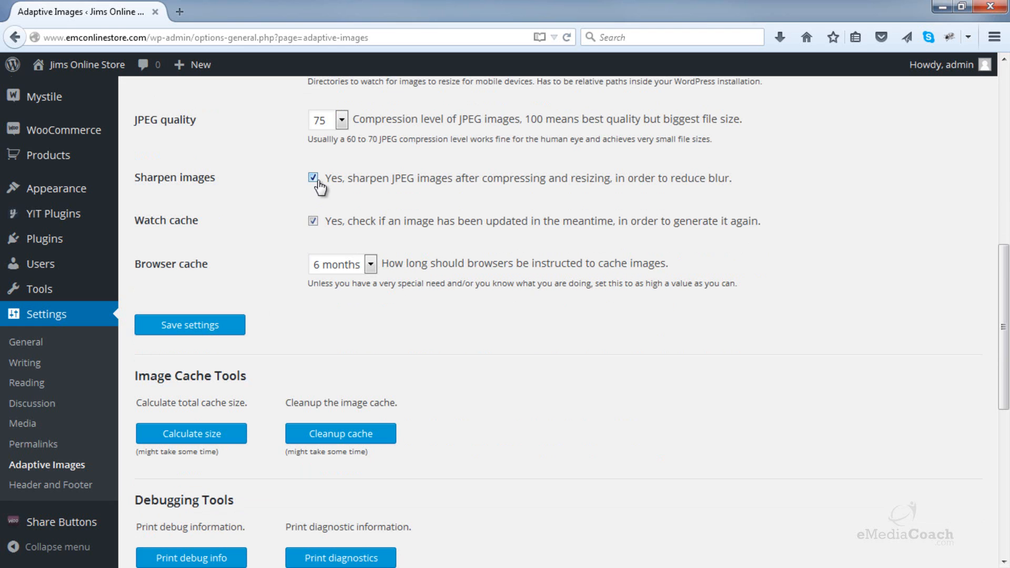
mouse_move(305, 229)
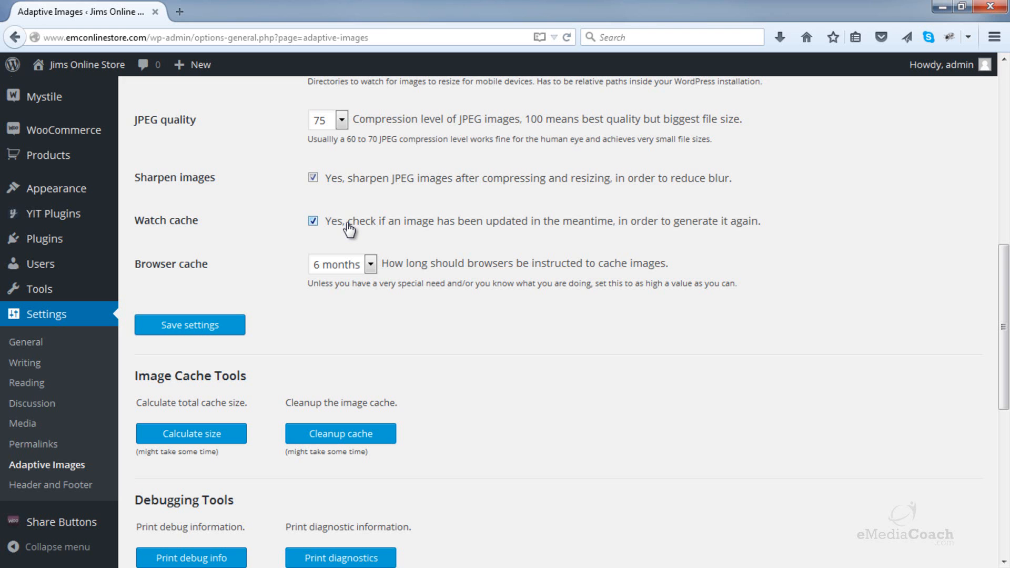
click(313, 221)
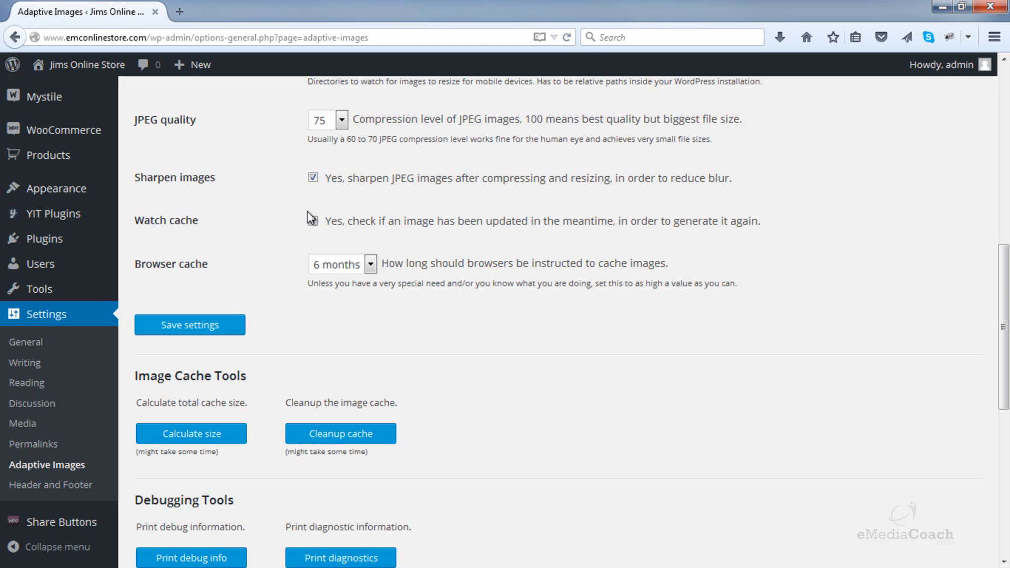
click(313, 221)
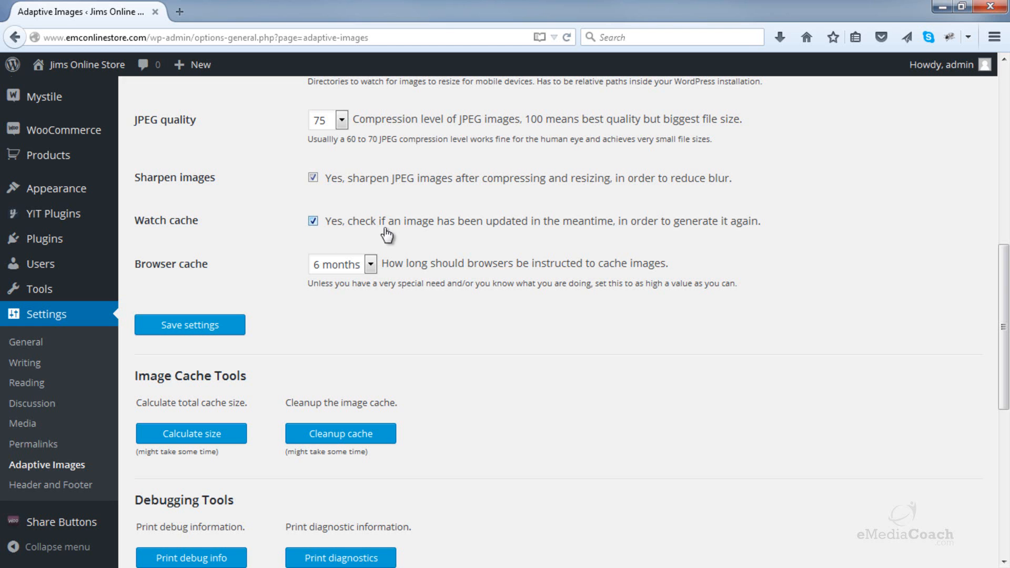
mouse_move(494, 236)
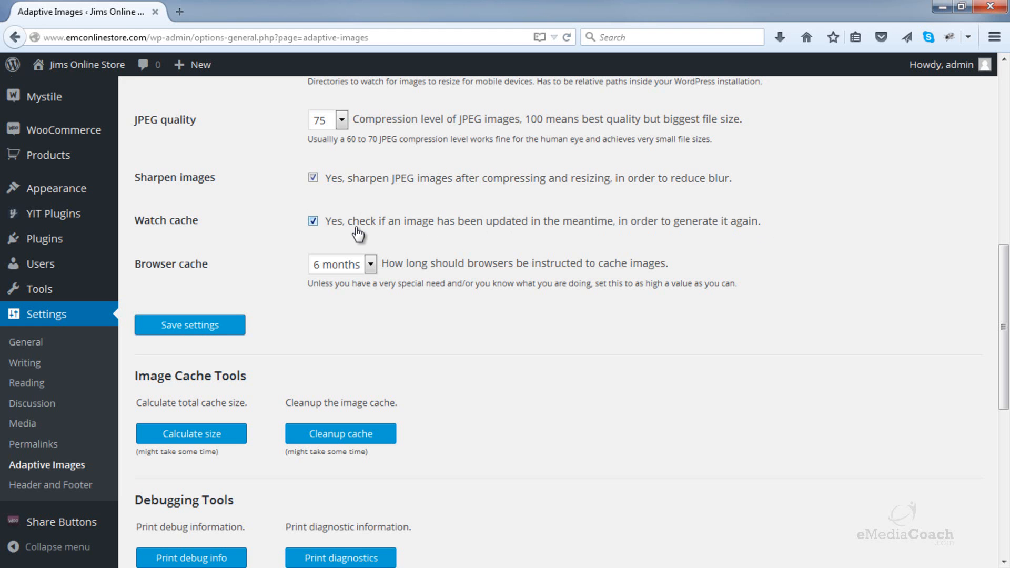
mouse_move(345, 274)
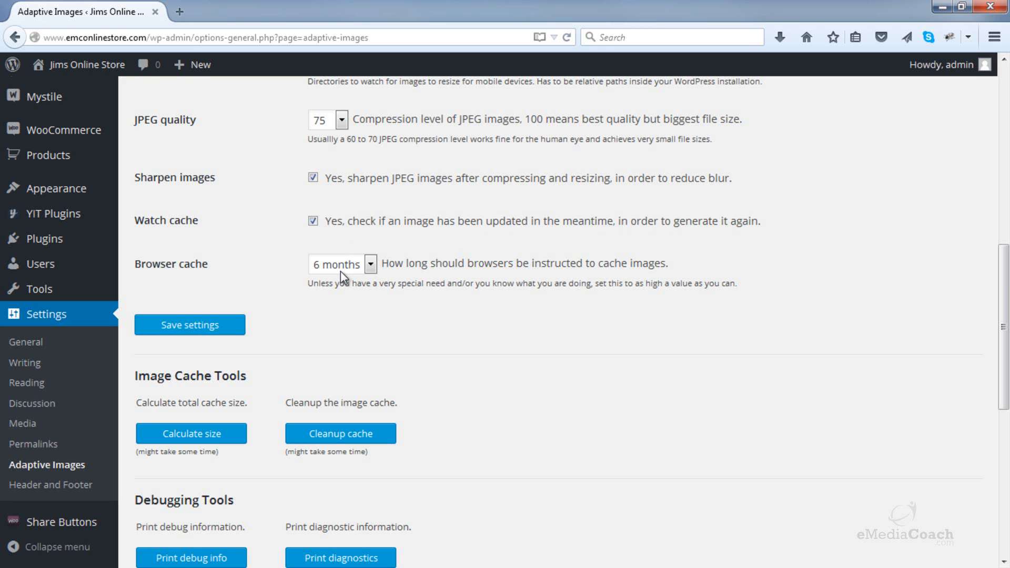
mouse_move(335, 289)
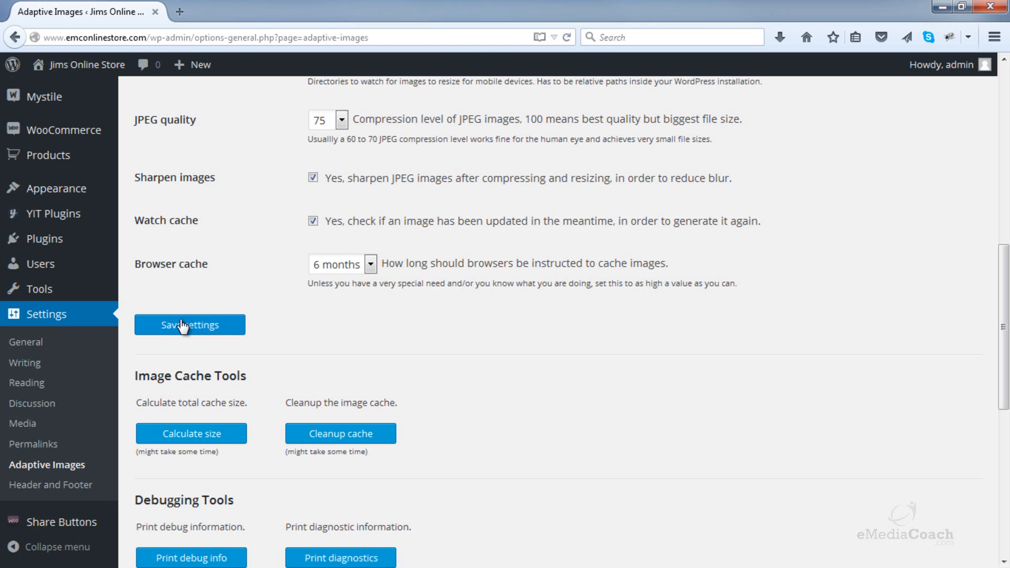
Save the Adaptive Images settings until the Settings updated notice appears
click(189, 324)
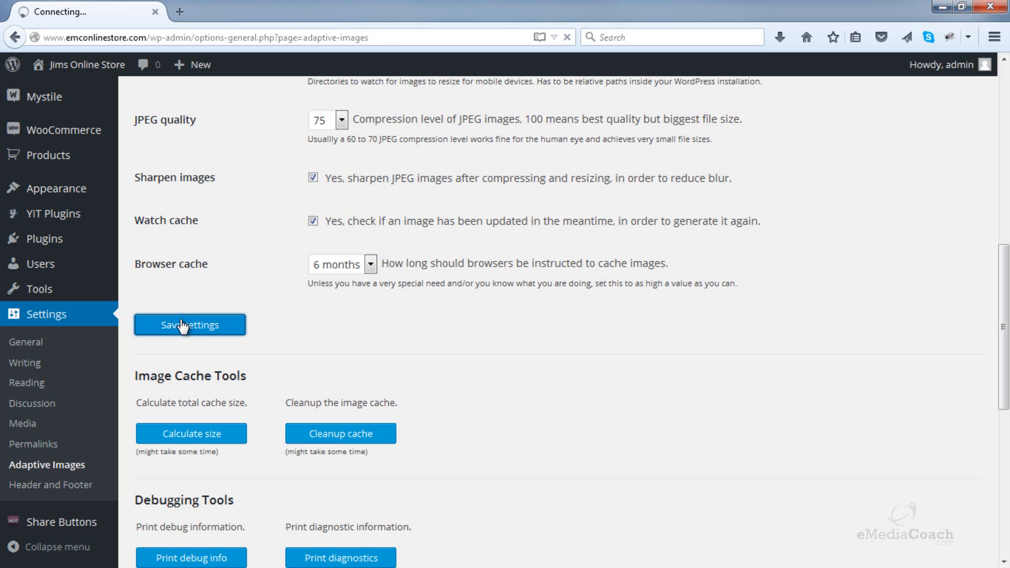
click(189, 325)
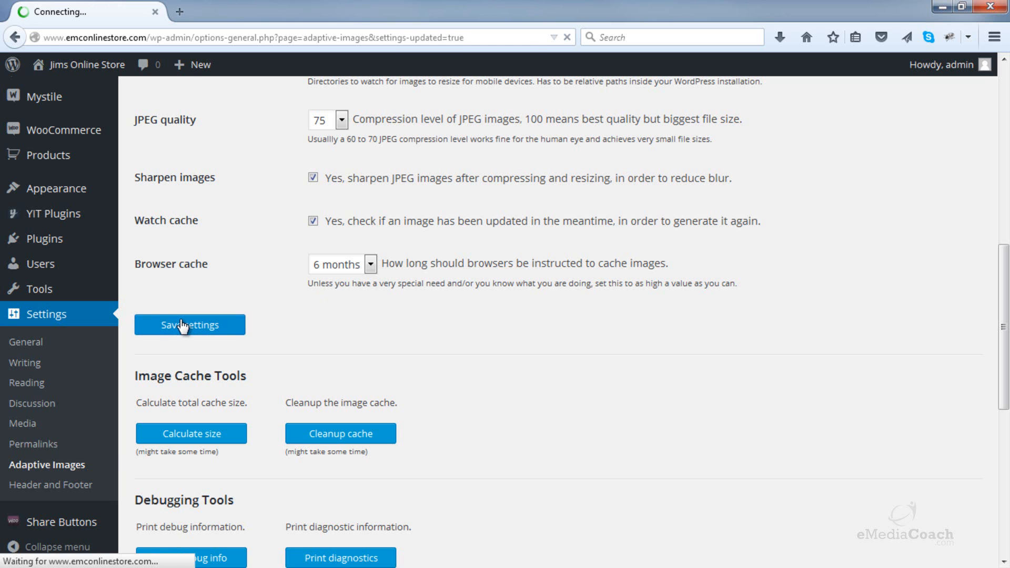
click(190, 324)
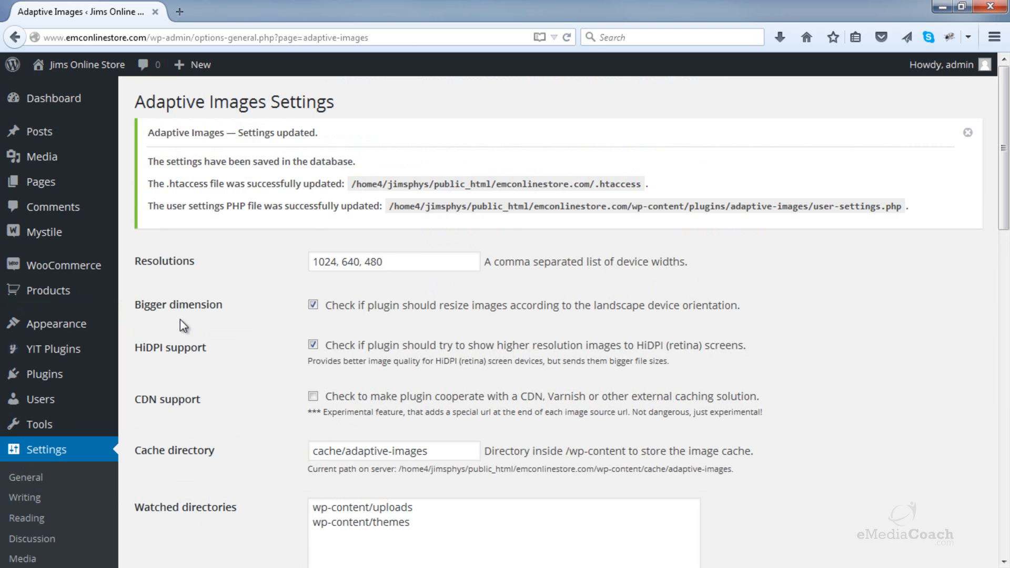
mouse_move(169, 168)
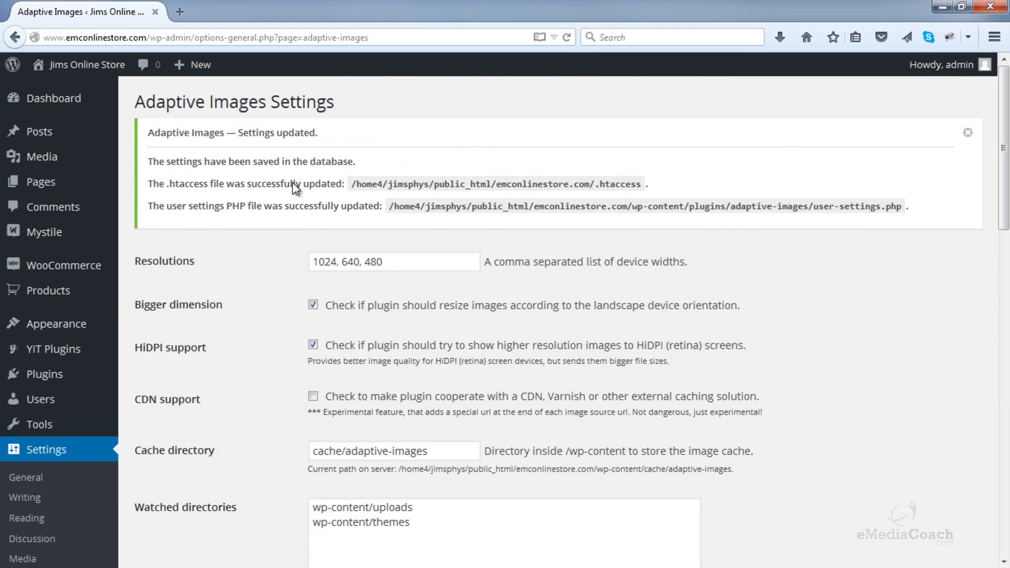
mouse_move(181, 198)
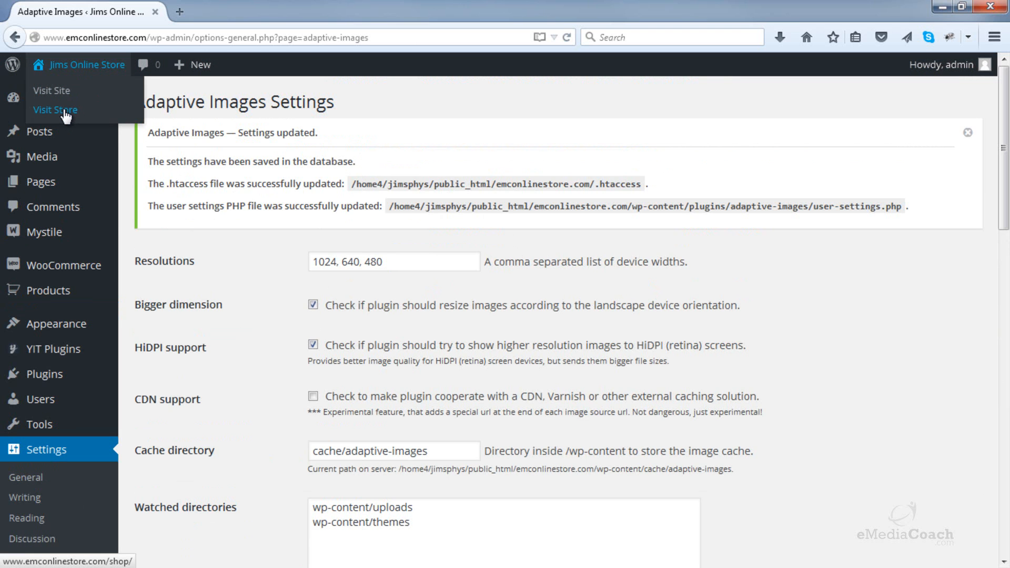
Visit the storefront shop and start a new tab for a Pingdom site speed search
click(54, 109)
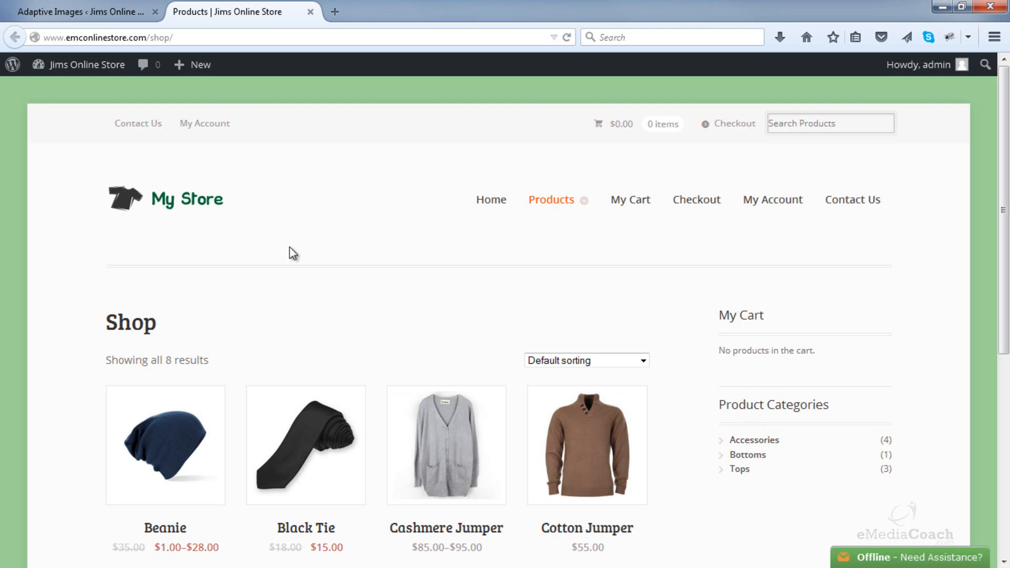
mouse_move(299, 459)
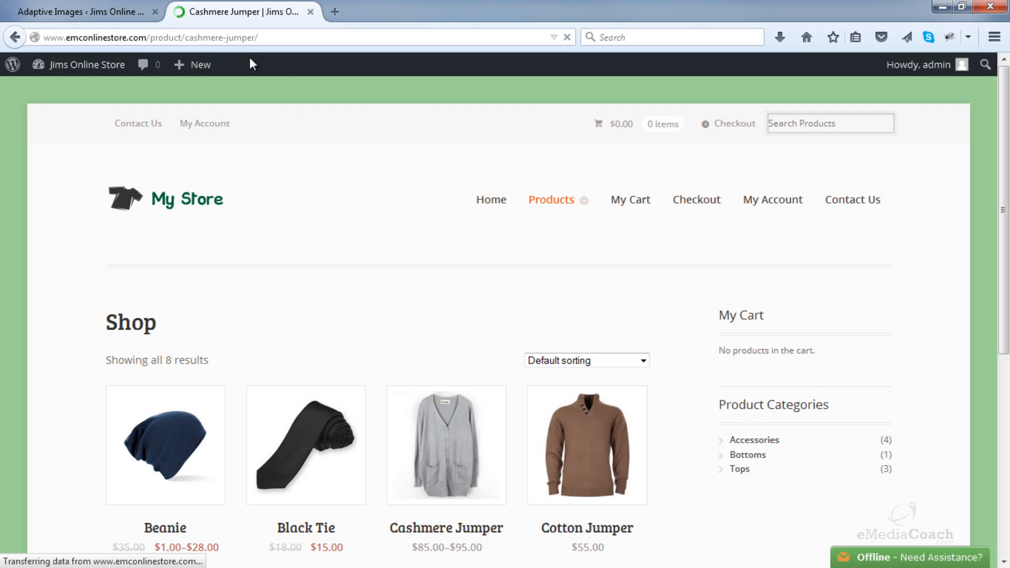
click(446, 450)
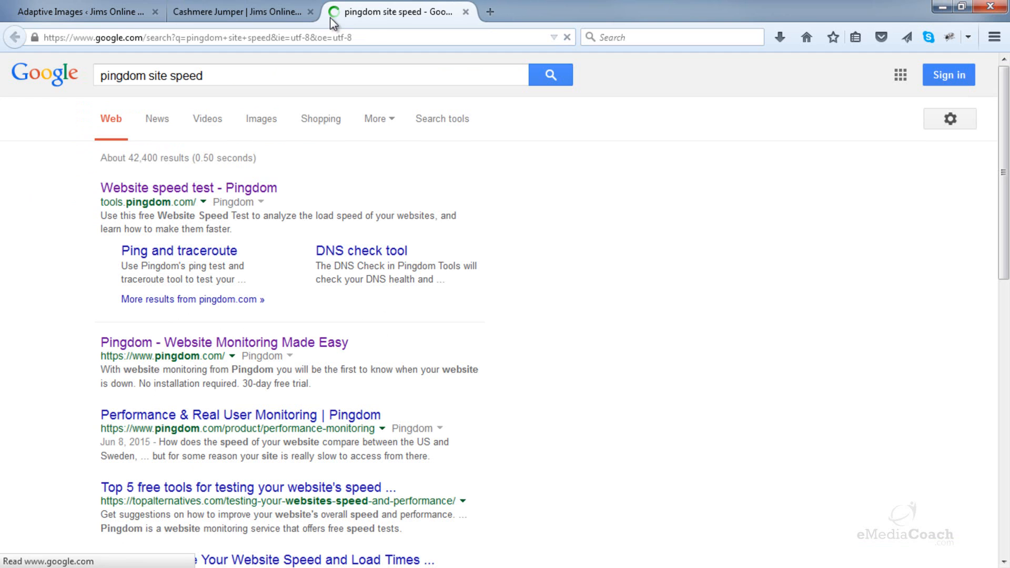
Run a Pingdom speed test on the Cashmere Jumper URL (grade 69, 4.80 s), then close the tab
click(184, 187)
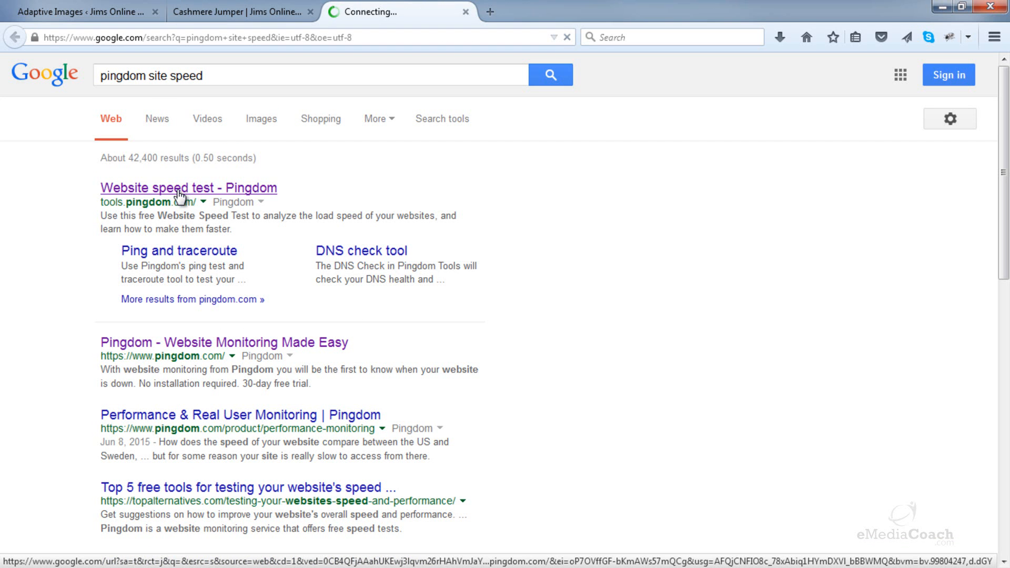
click(187, 187)
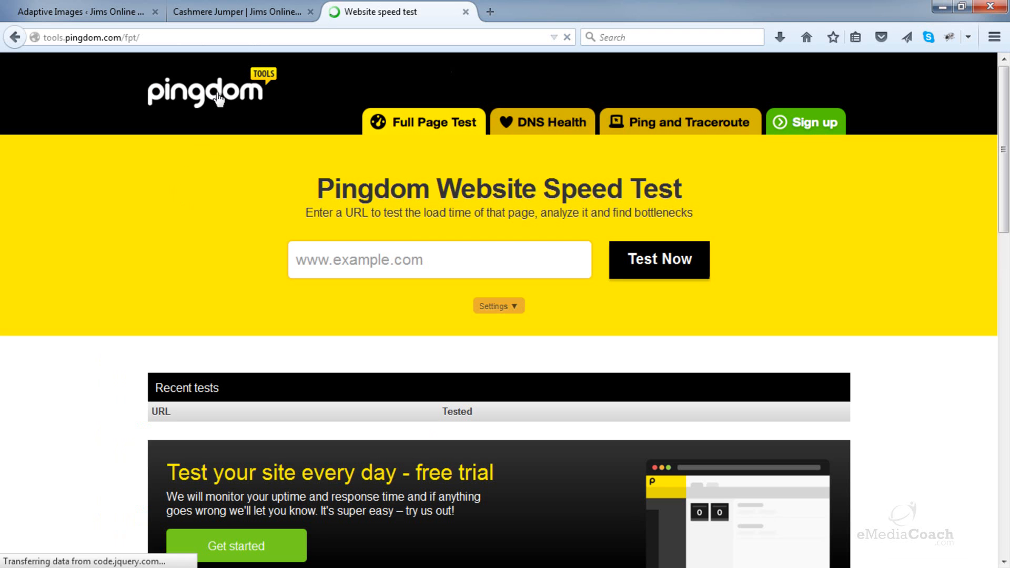
click(236, 11)
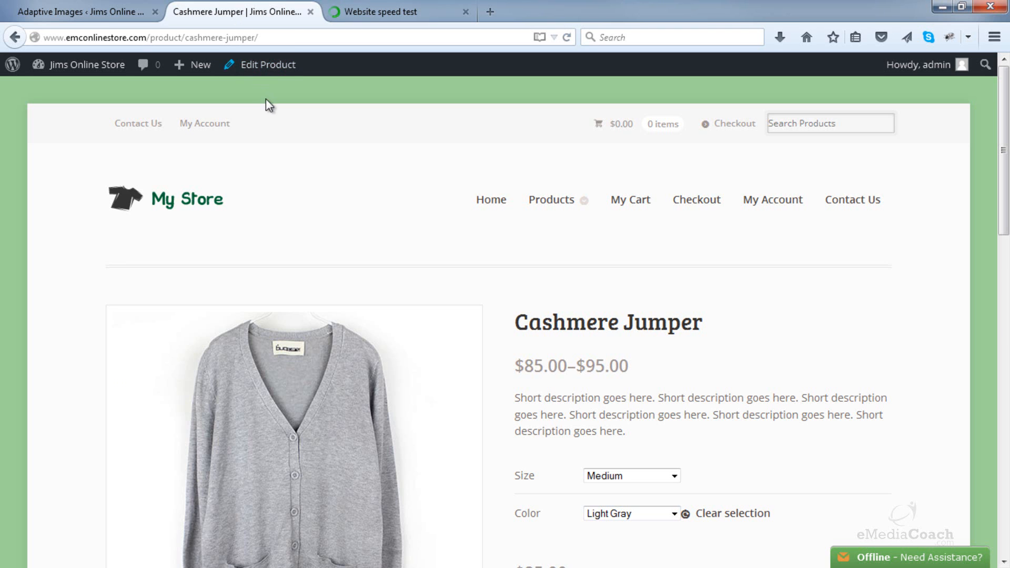
click(152, 37)
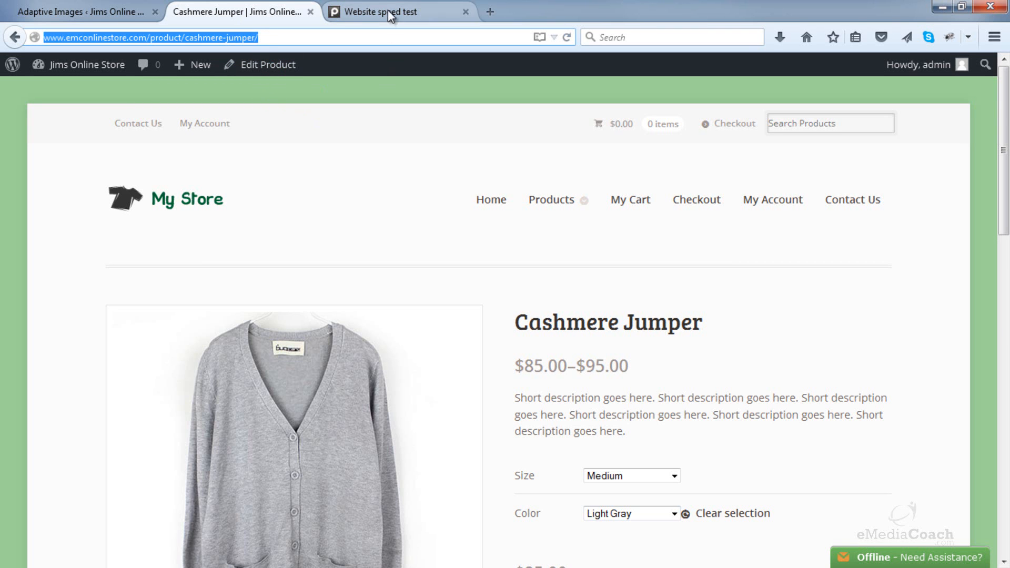
click(393, 12)
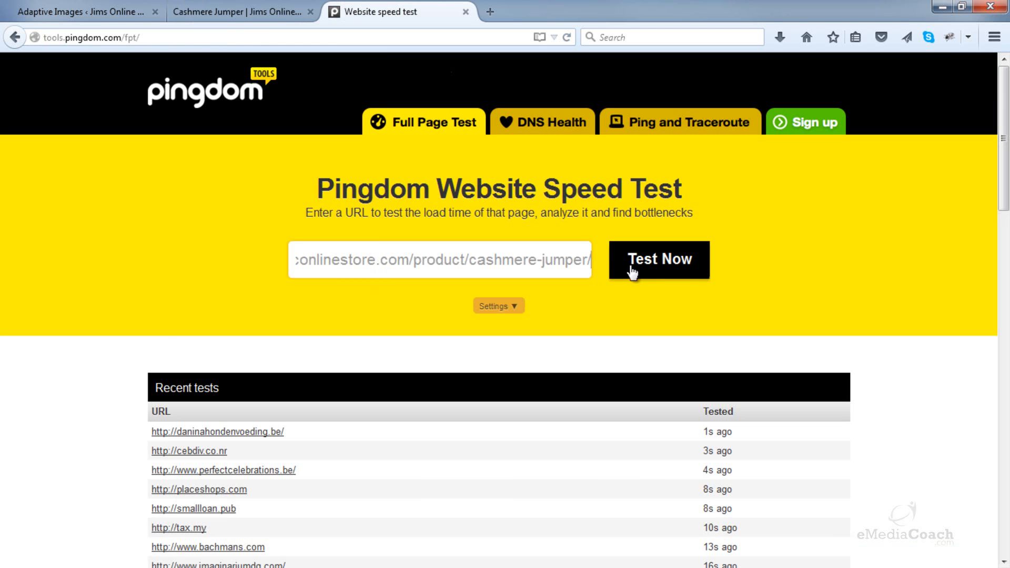
mouse_move(660, 267)
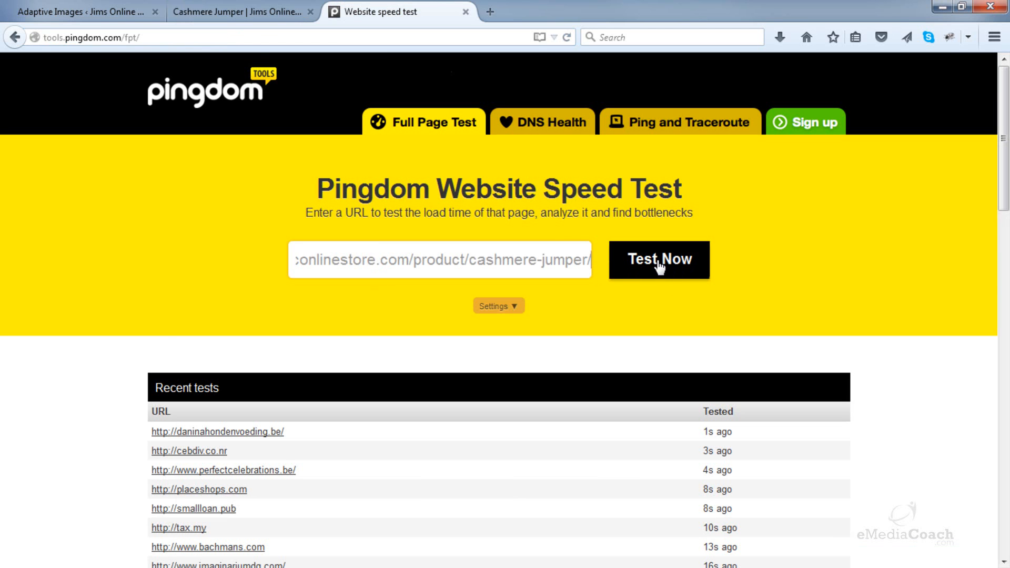
click(659, 260)
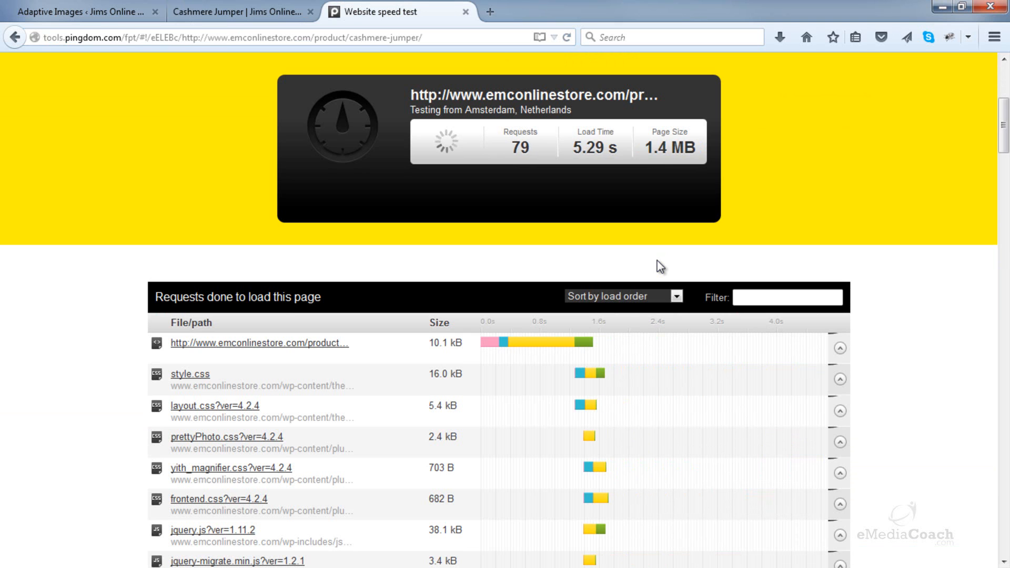
mouse_move(882, 240)
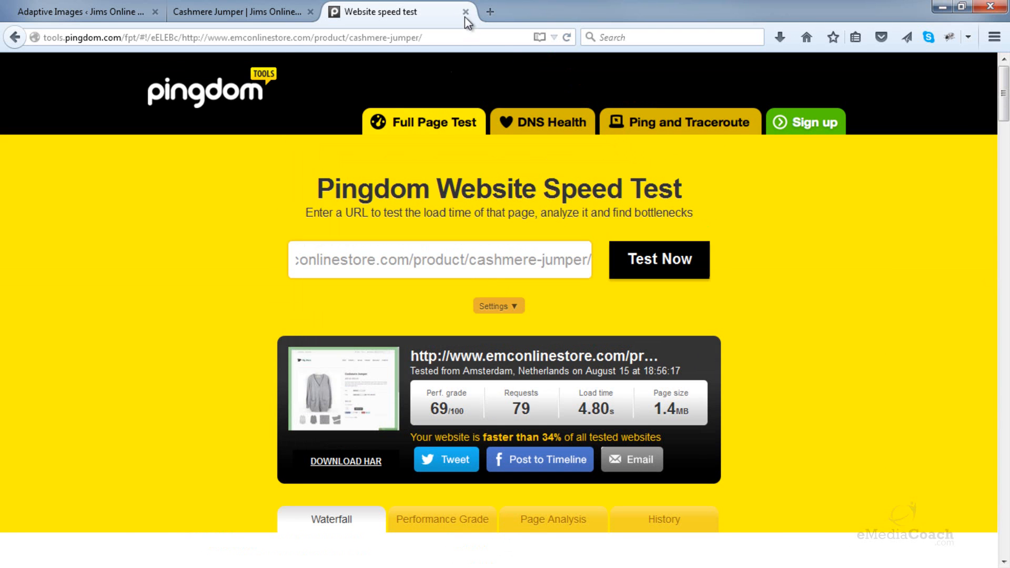
click(465, 12)
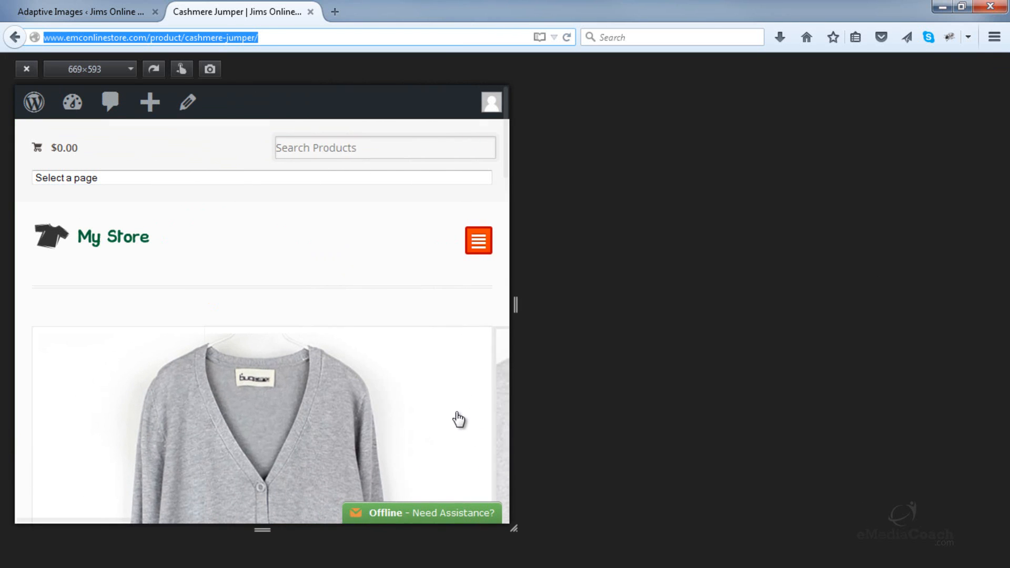
Scroll through the Cashmere Jumper page at narrow mobile width in Responsive Design View
scroll(down, 3)
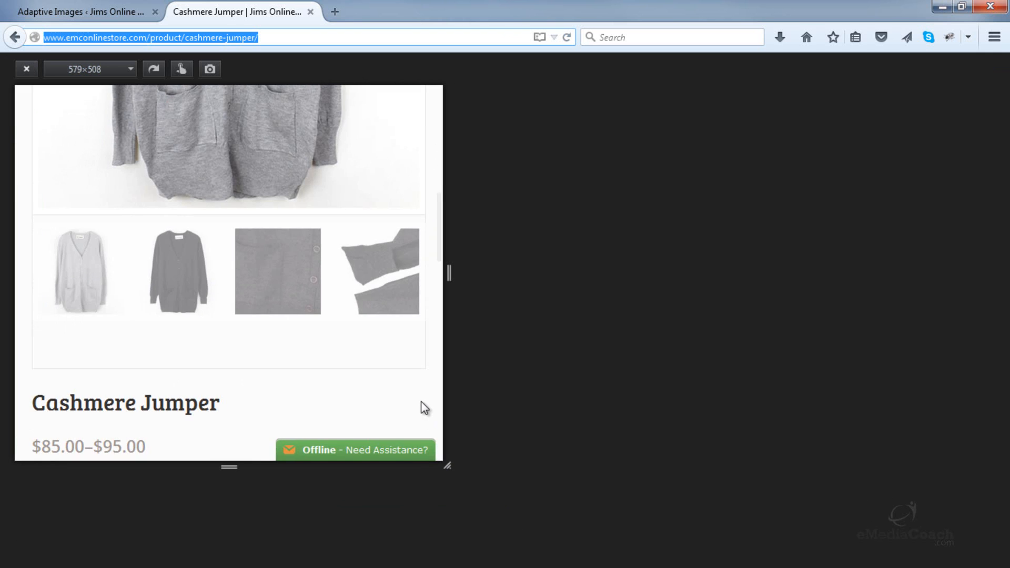
scroll(up, 3)
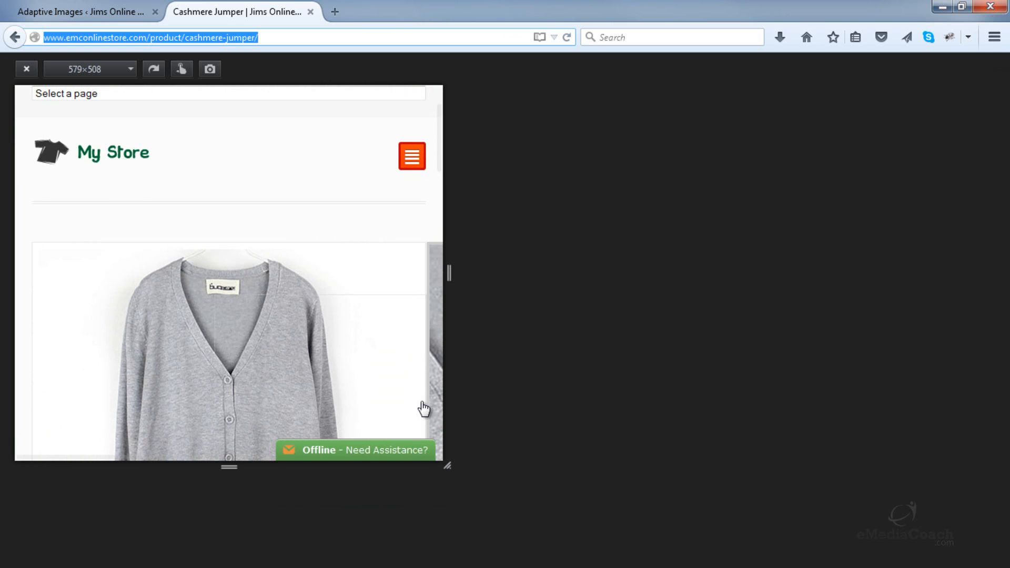